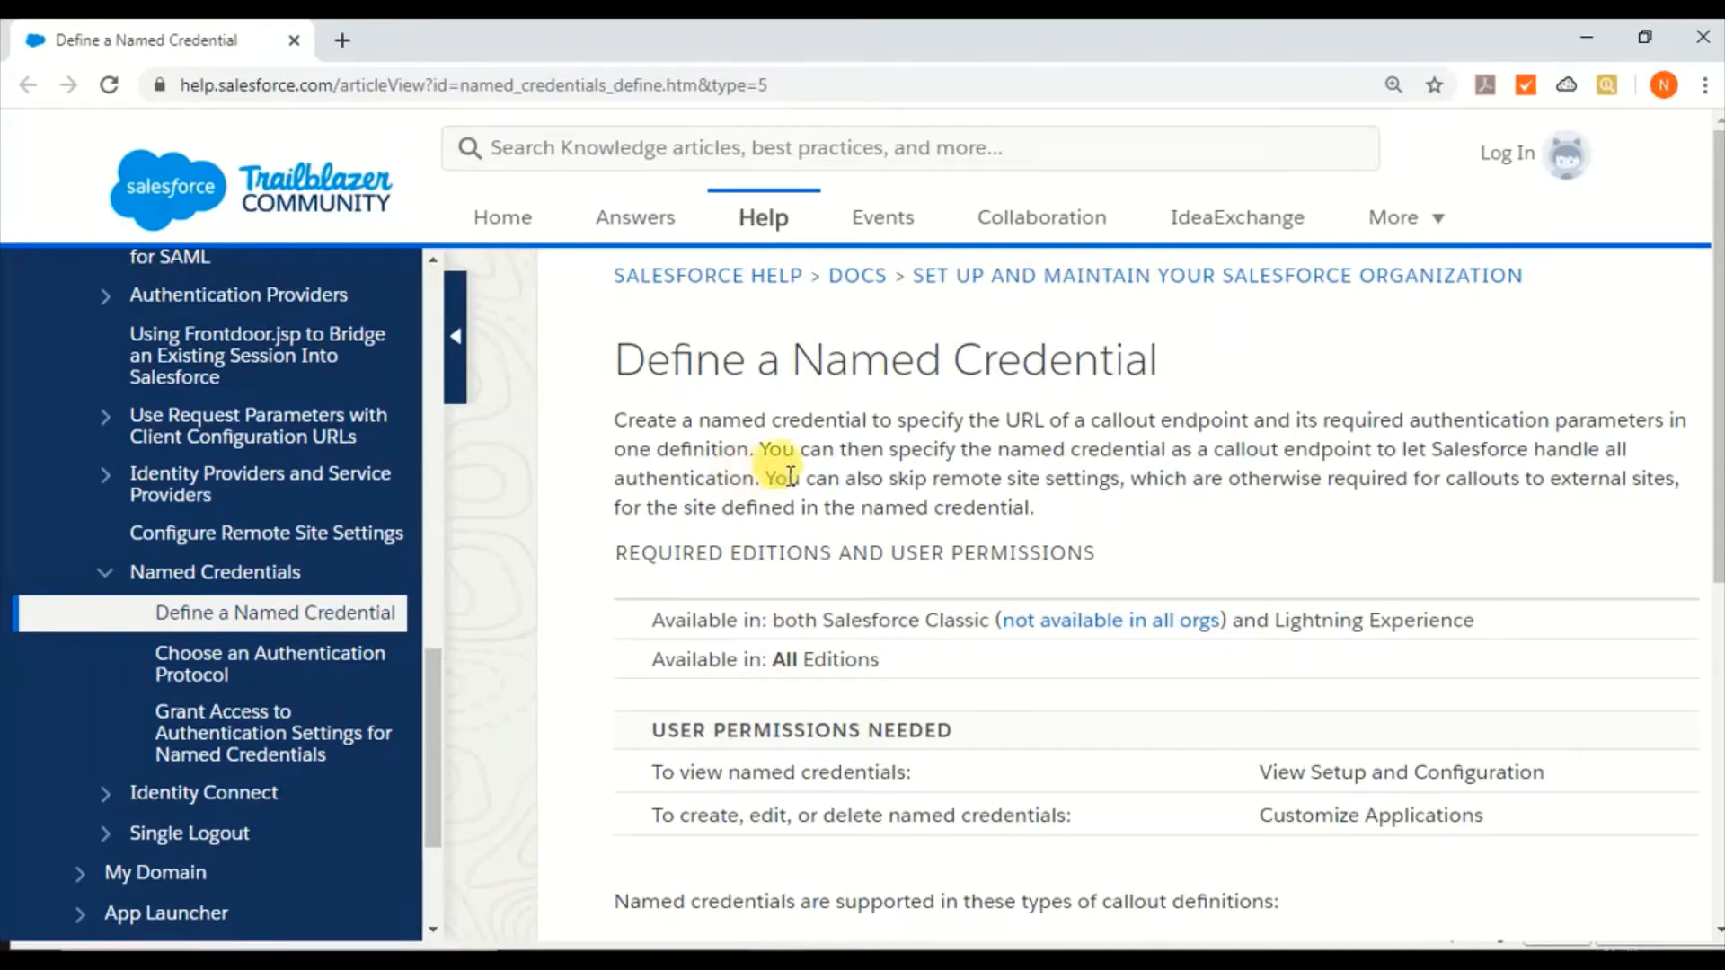
pyautogui.moveTo(855, 528)
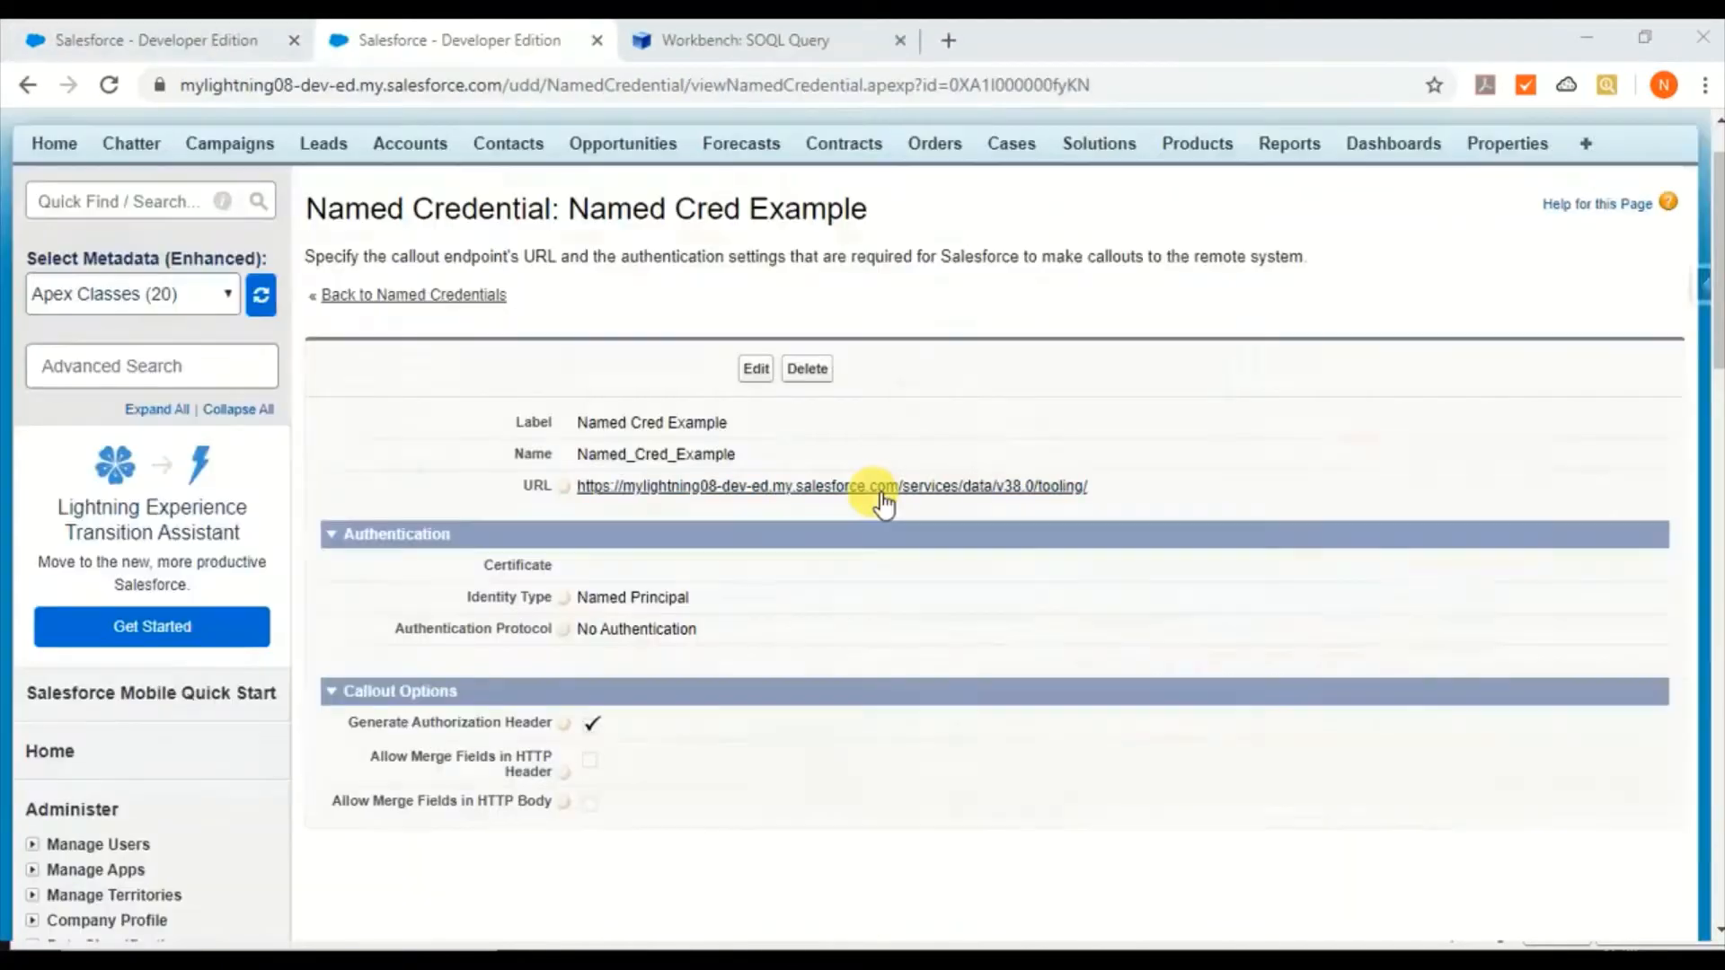
pyautogui.moveTo(855, 632)
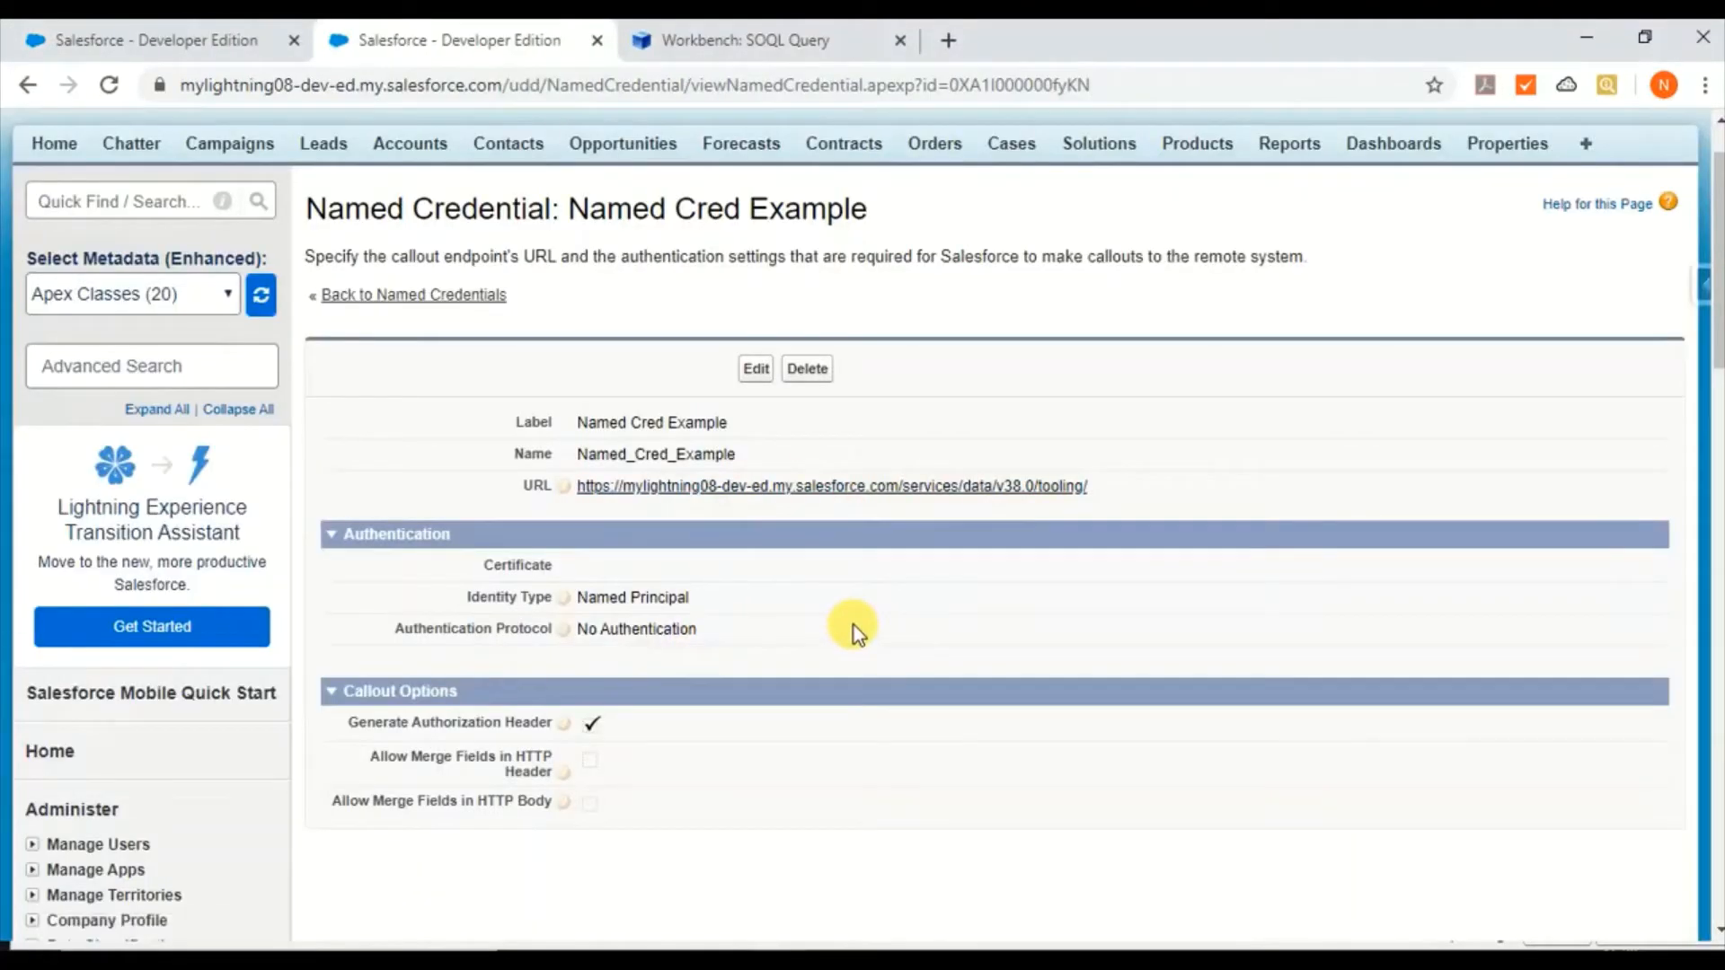
pyautogui.moveTo(539, 363)
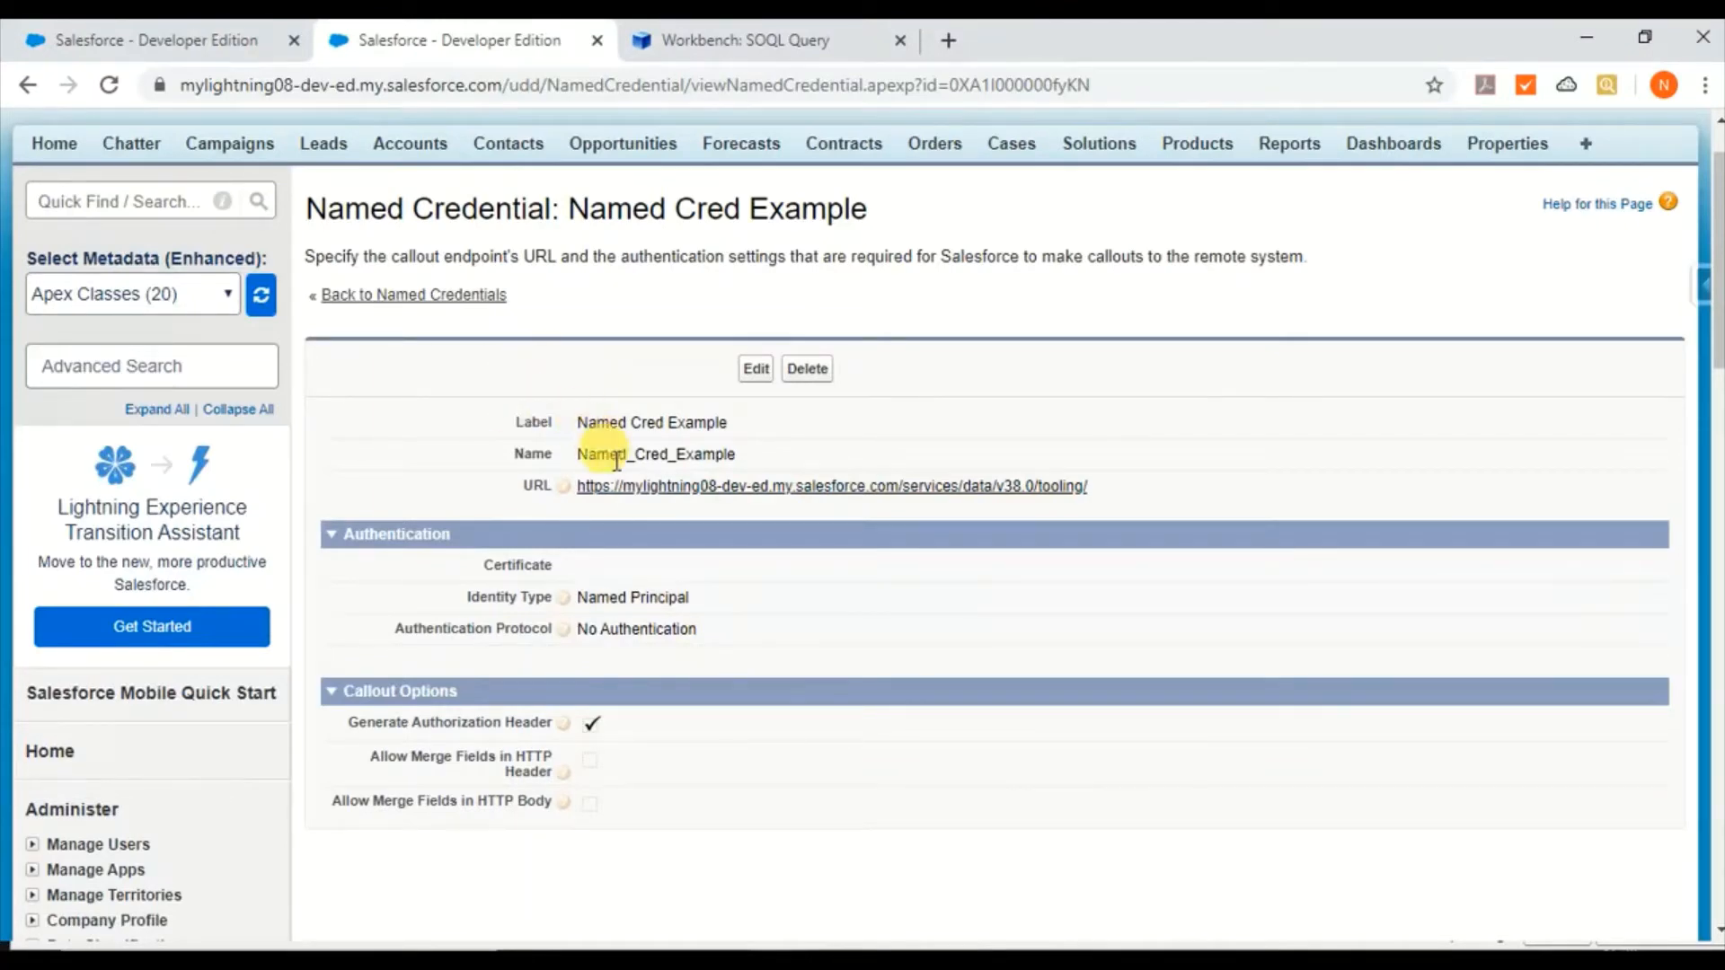
# - Review the class body referencing the callout:Named_Cred_Example endpoint with a CustomObject query and session authorization
pyautogui.doubleClick(654, 452)
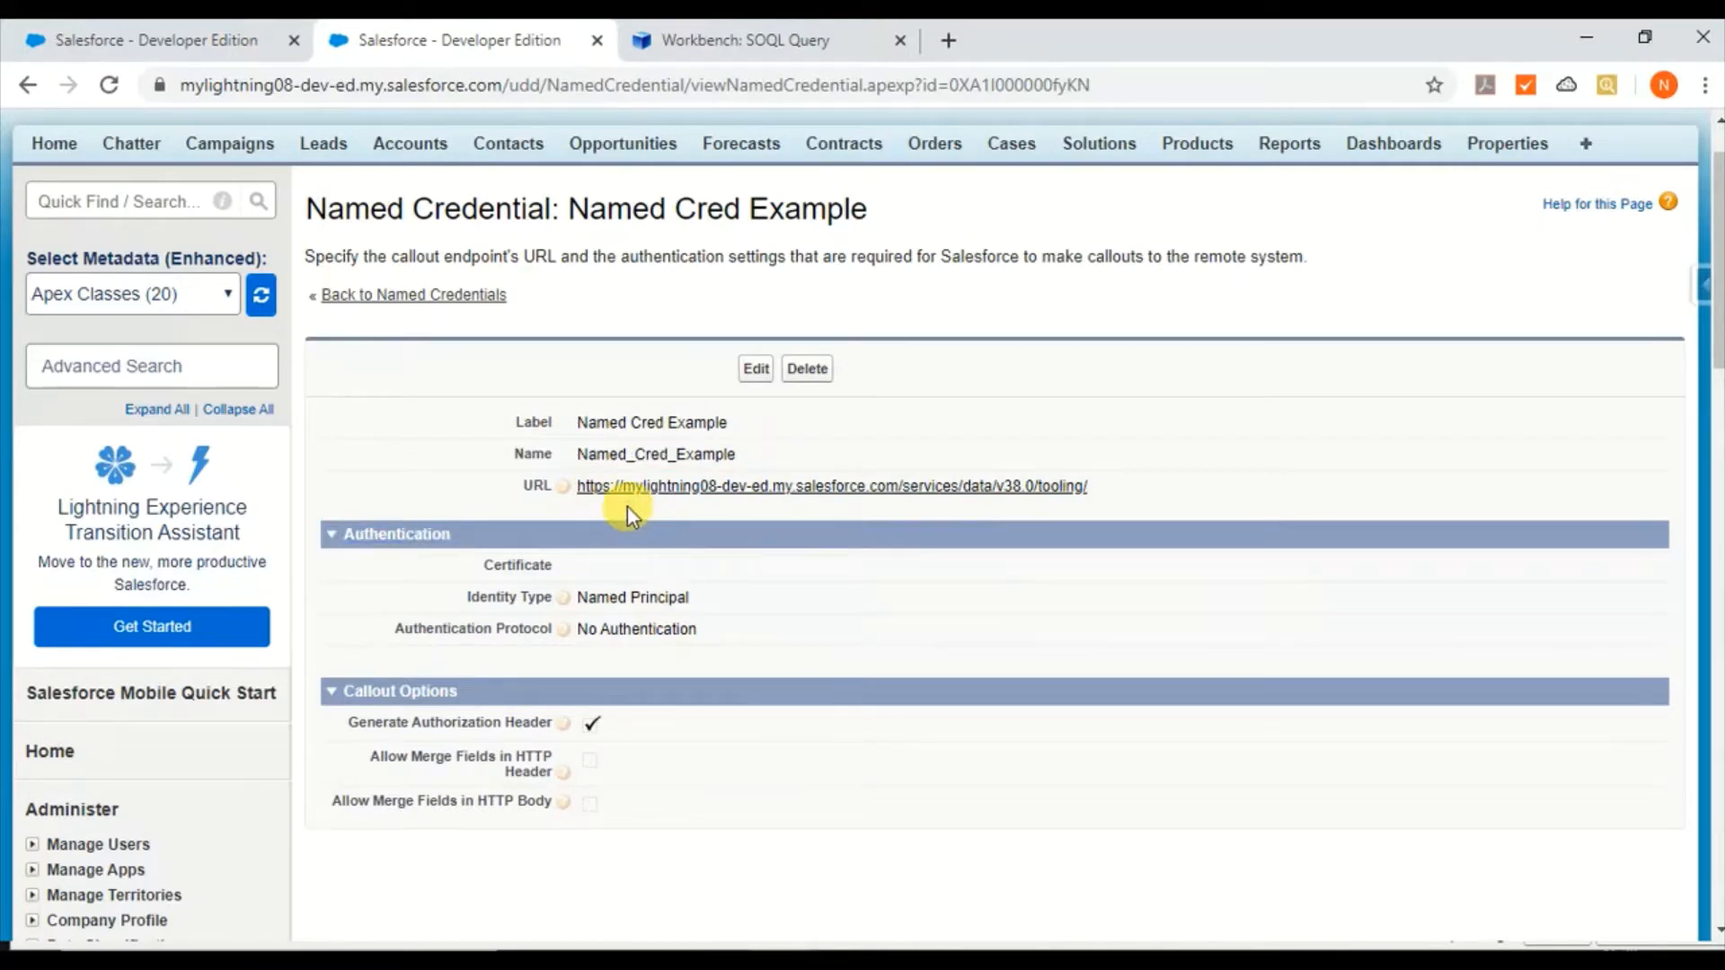
pyautogui.moveTo(1100, 487)
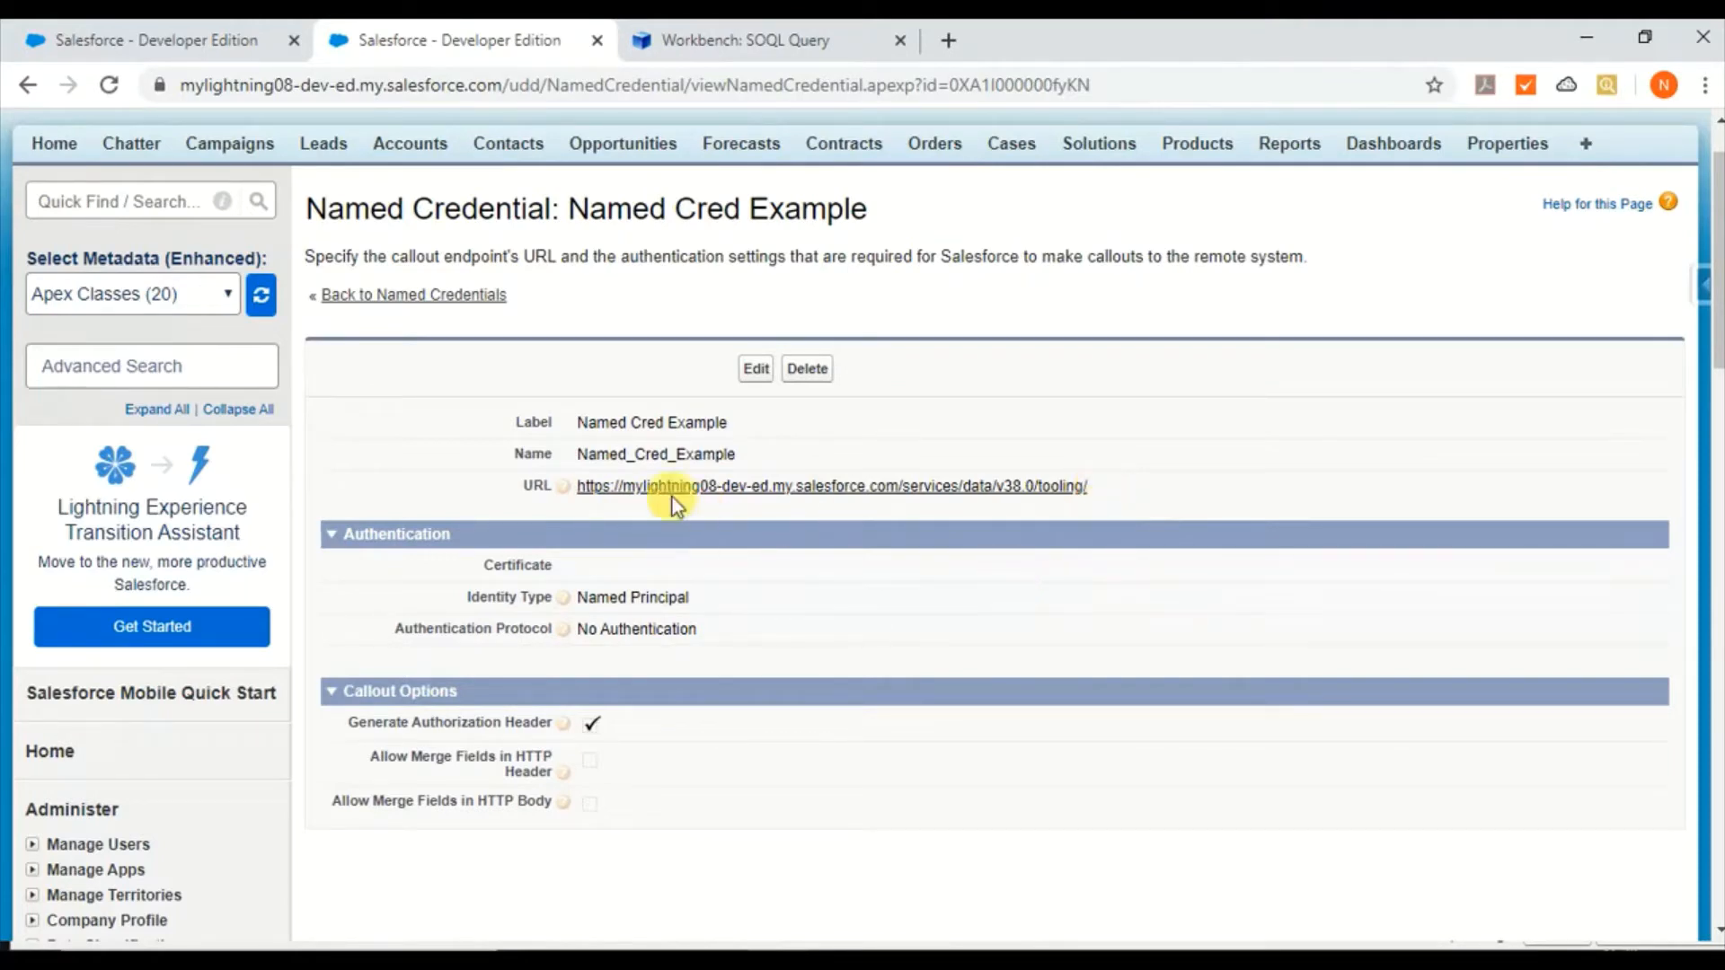
pyautogui.moveTo(569, 596)
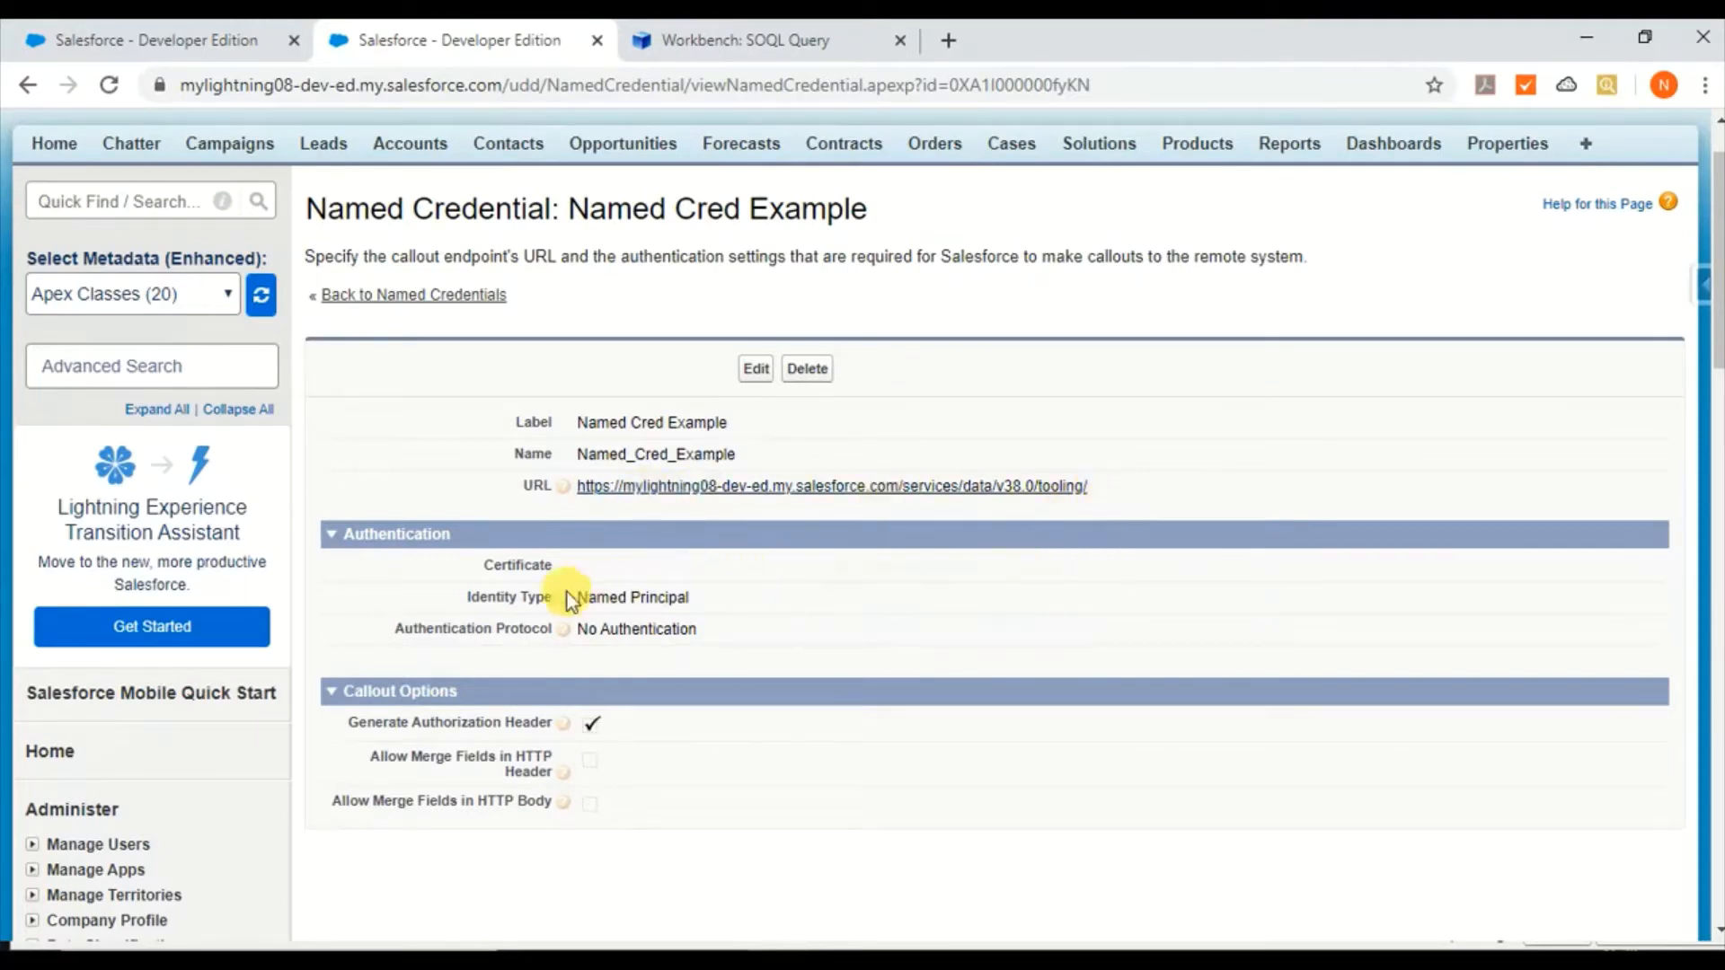
pyautogui.moveTo(577, 628)
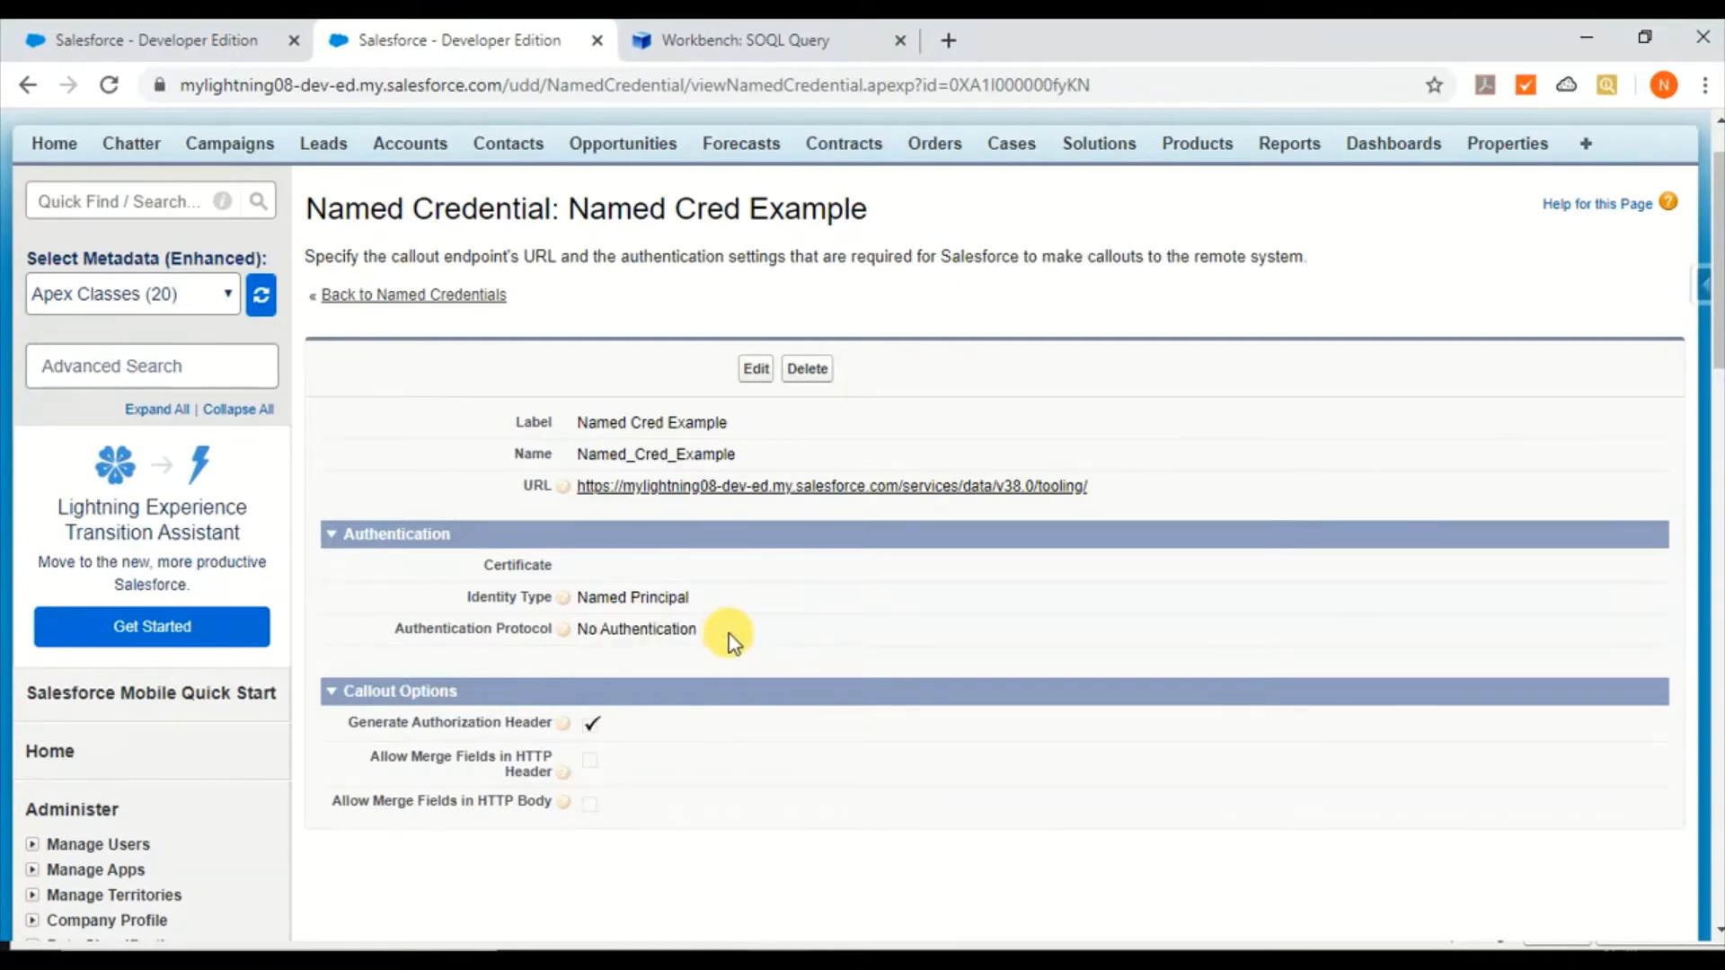
pyautogui.moveTo(663, 609)
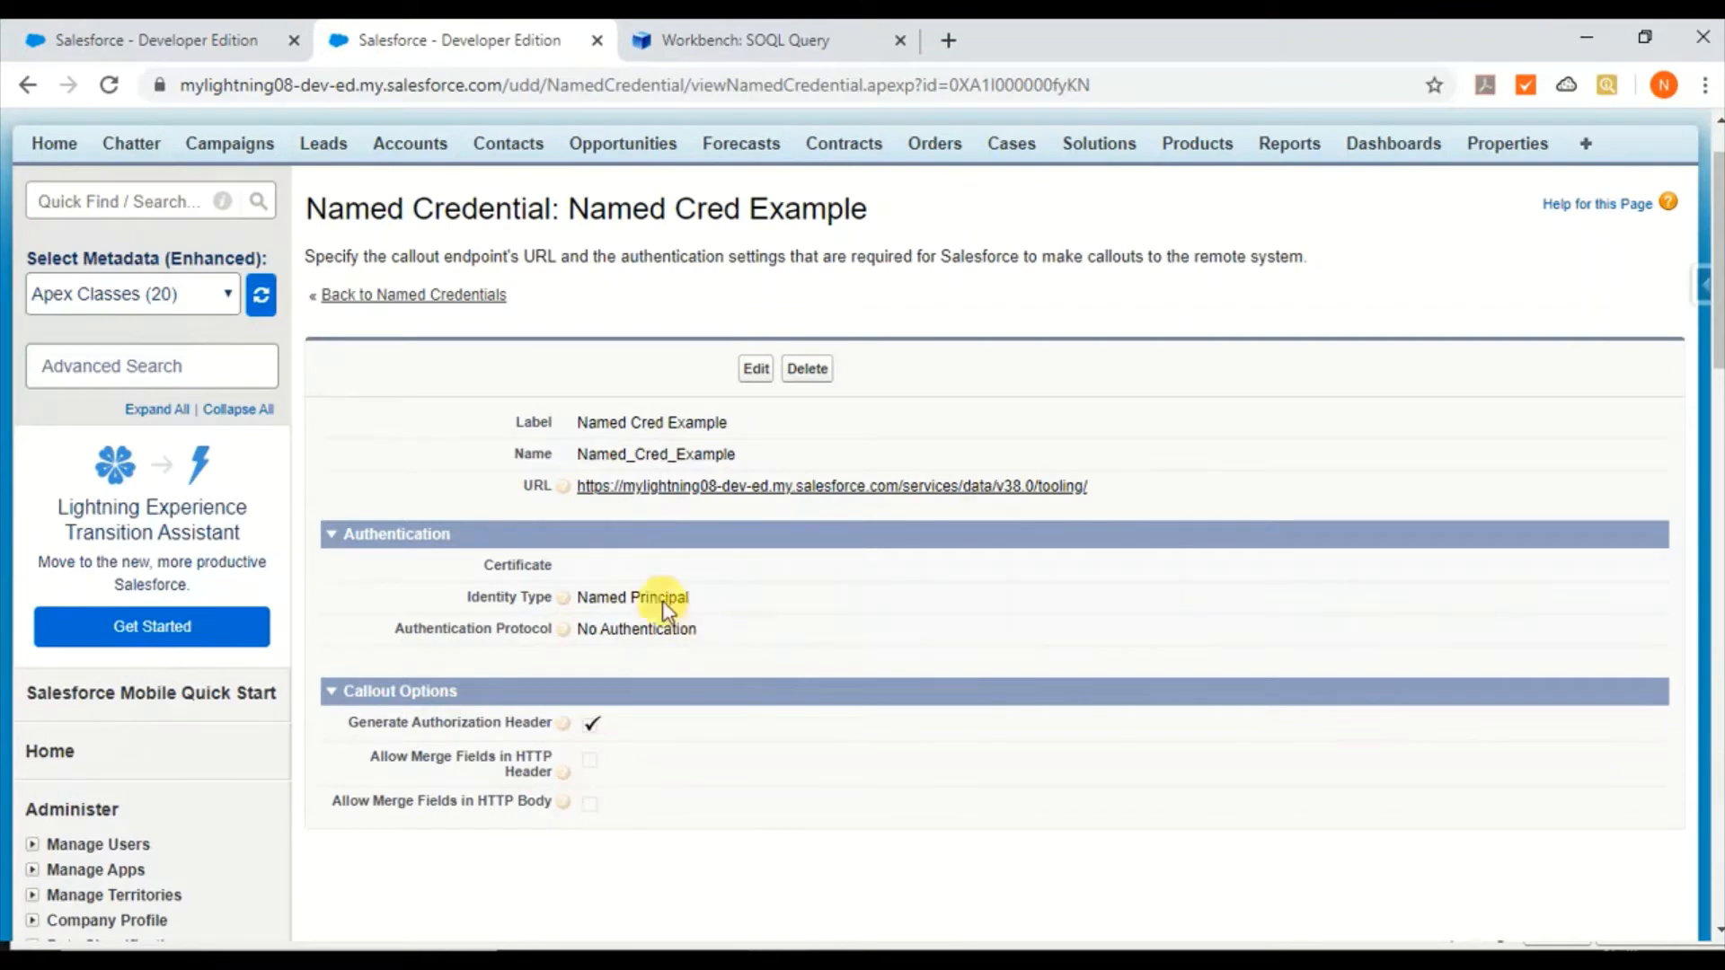
pyautogui.moveTo(785, 572)
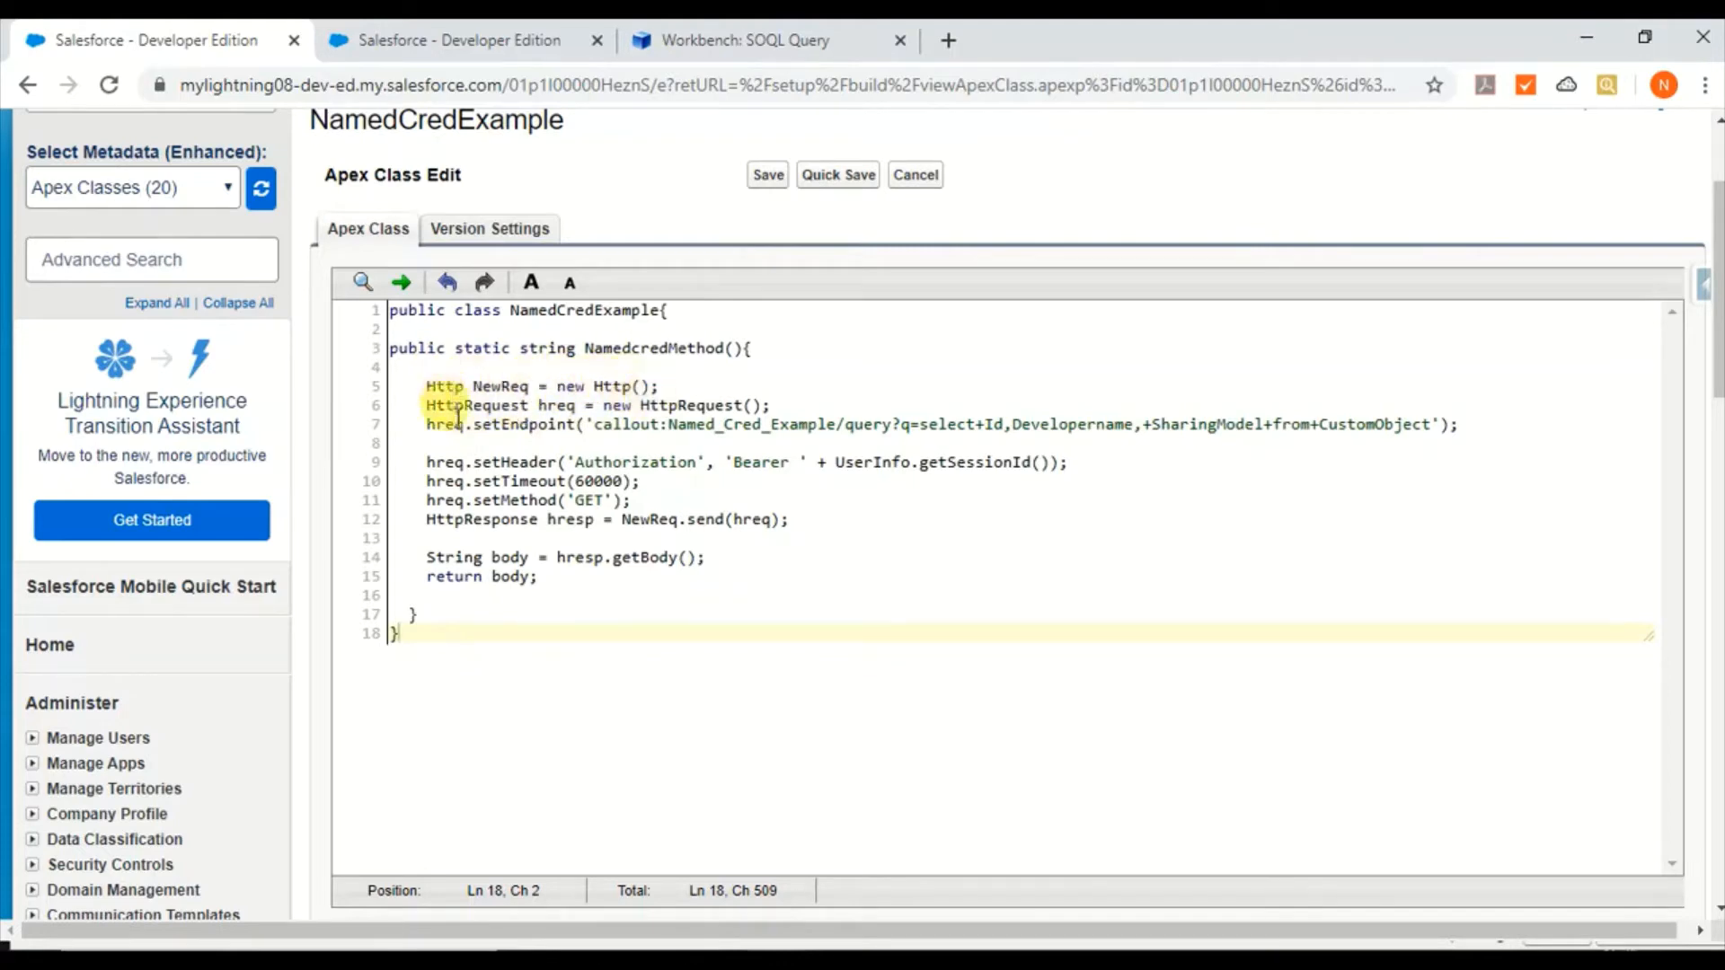
pyautogui.doubleClick(517, 424)
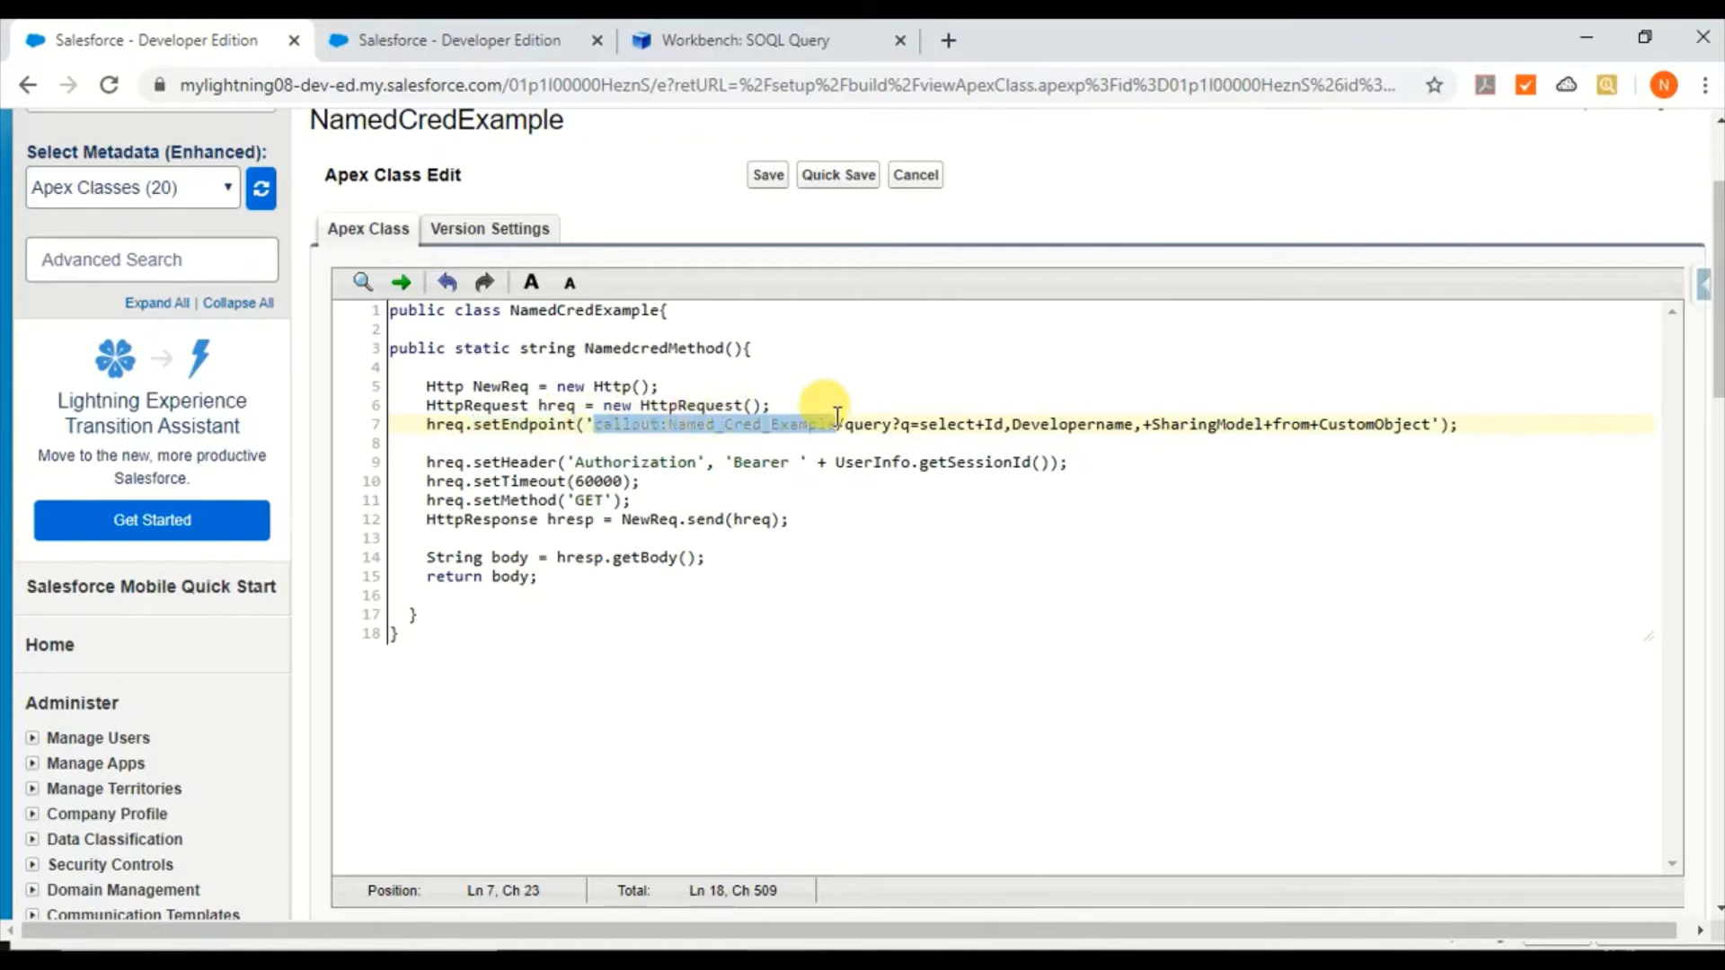
pyautogui.click(456, 40)
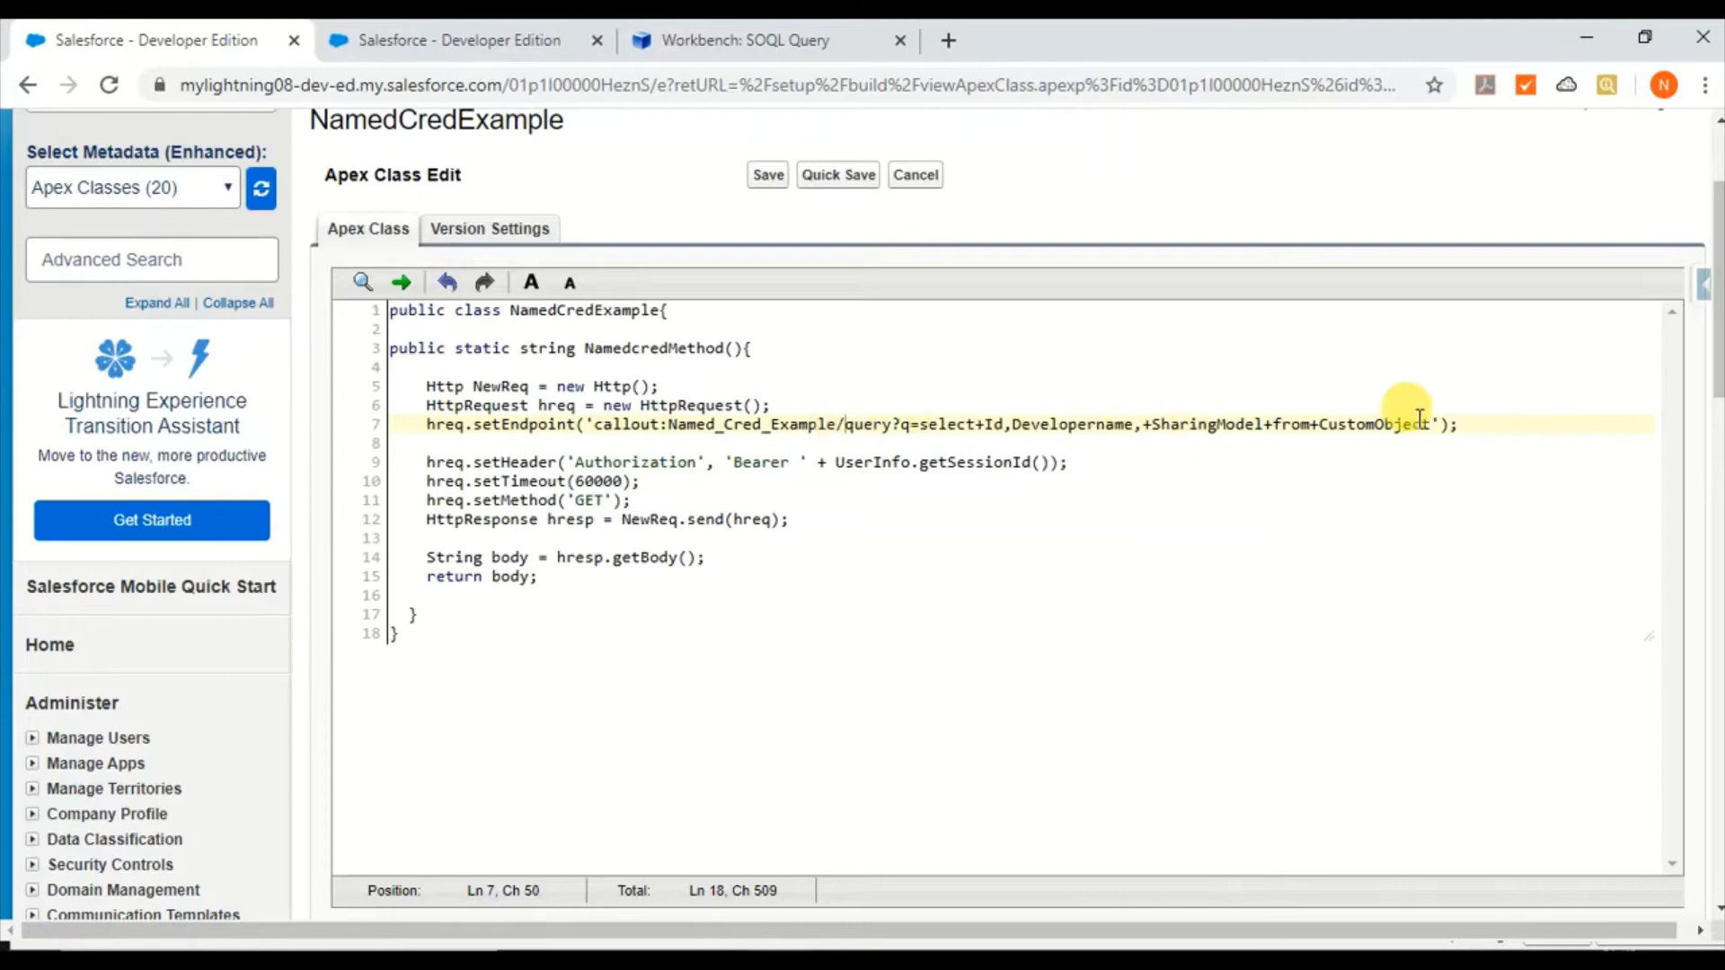
pyautogui.doubleClick(1375, 424)
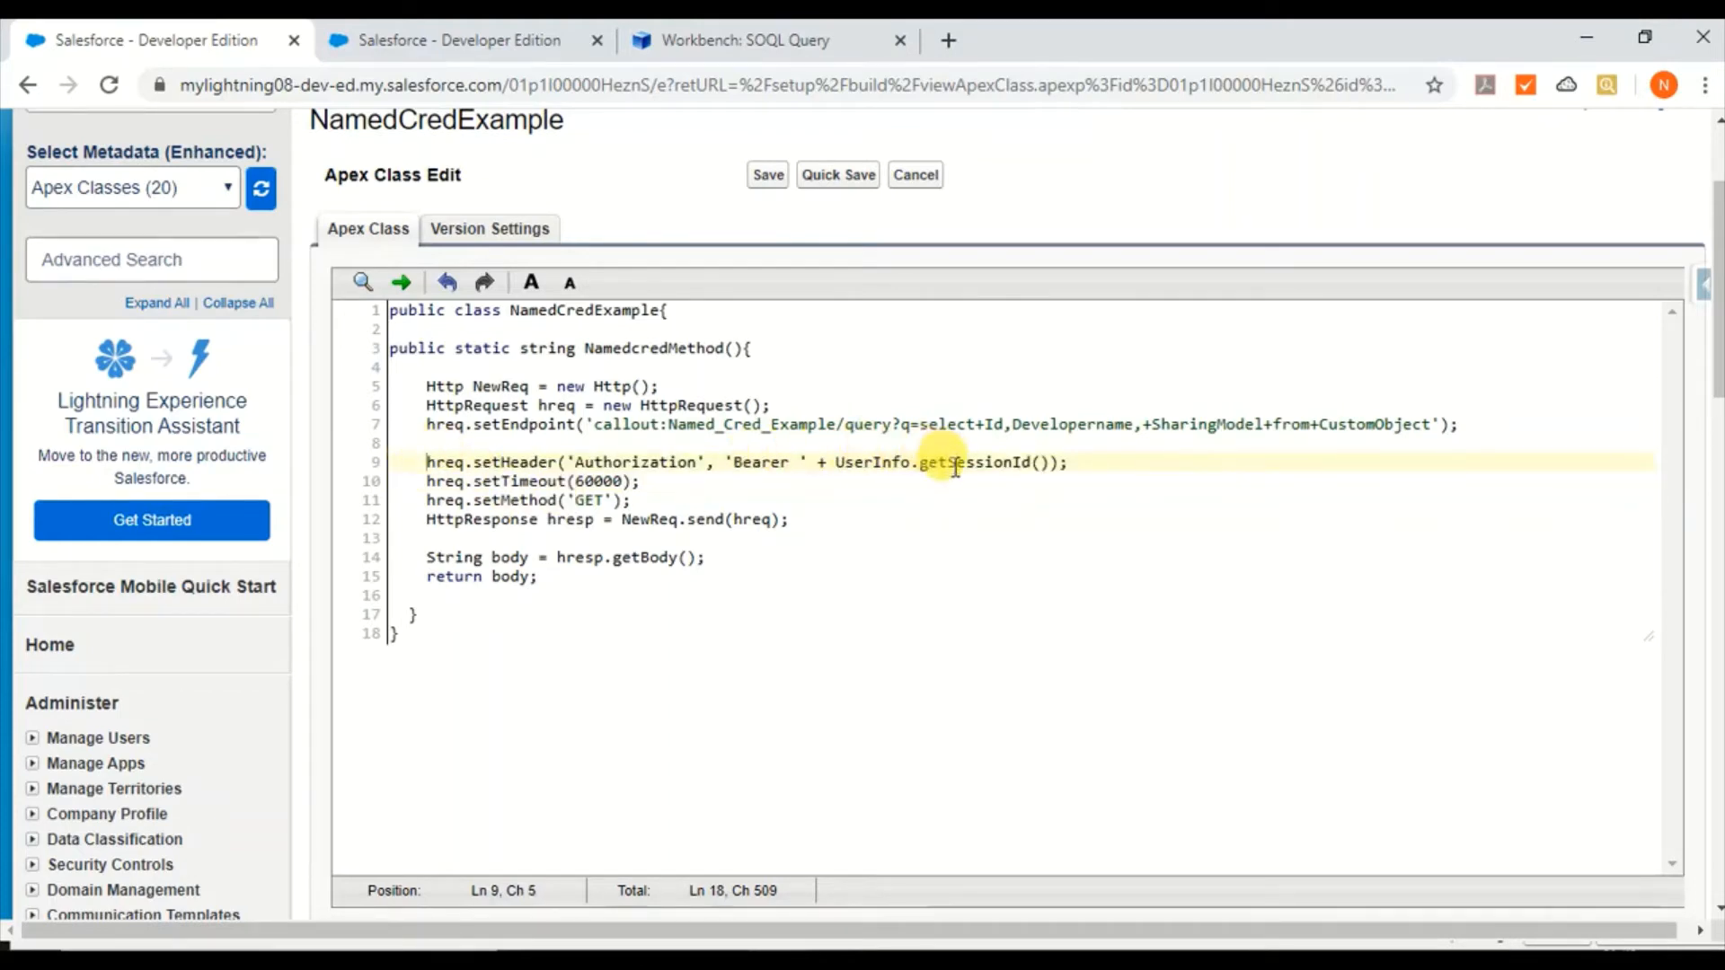
pyautogui.click(954, 462)
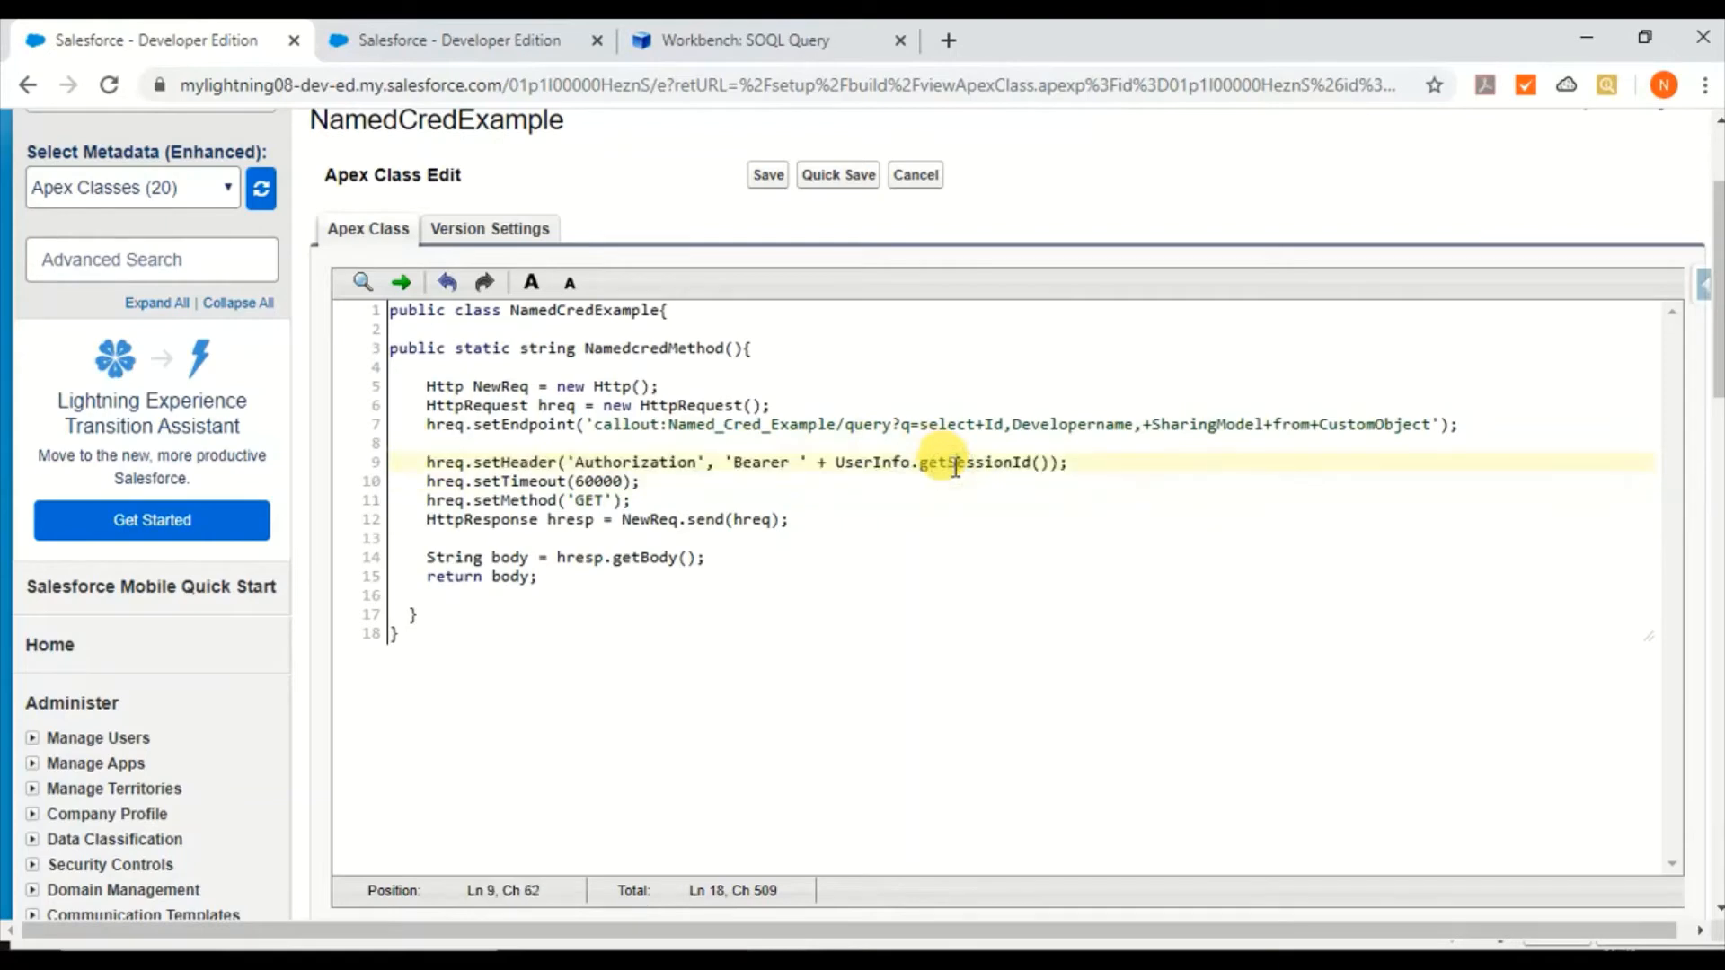
pyautogui.moveTo(604, 595)
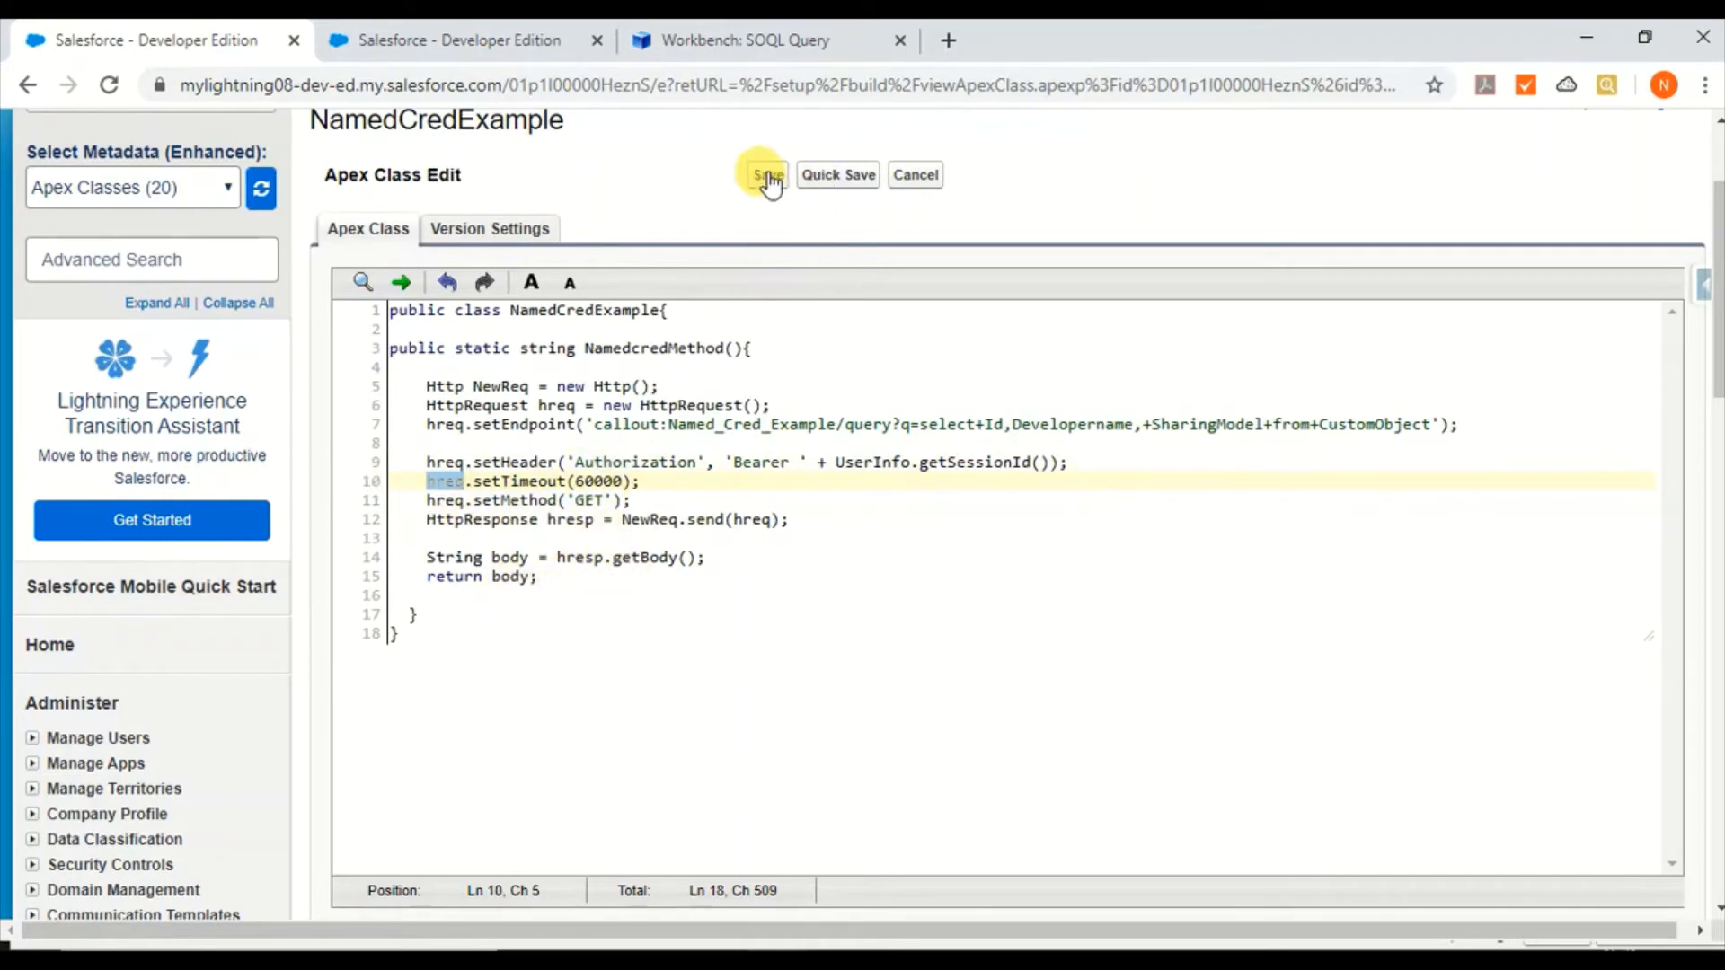
# - Save the NamedCredExample class and bring up the open-windows switcher
pyautogui.click(768, 175)
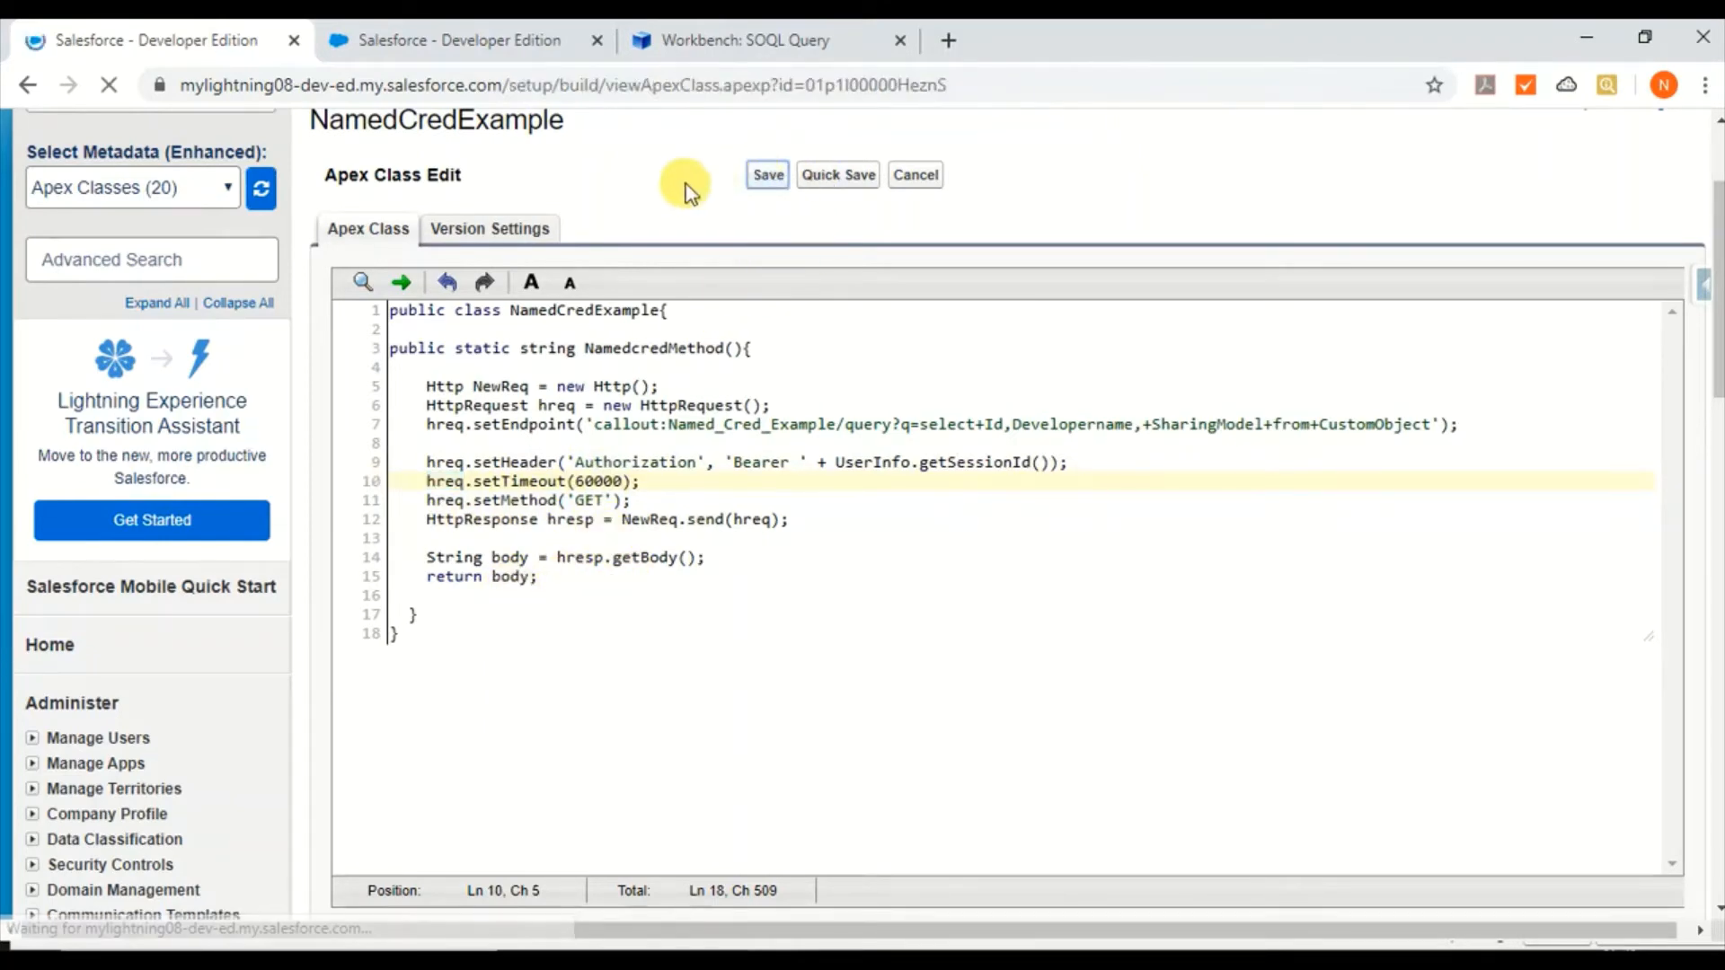
pyautogui.click(768, 174)
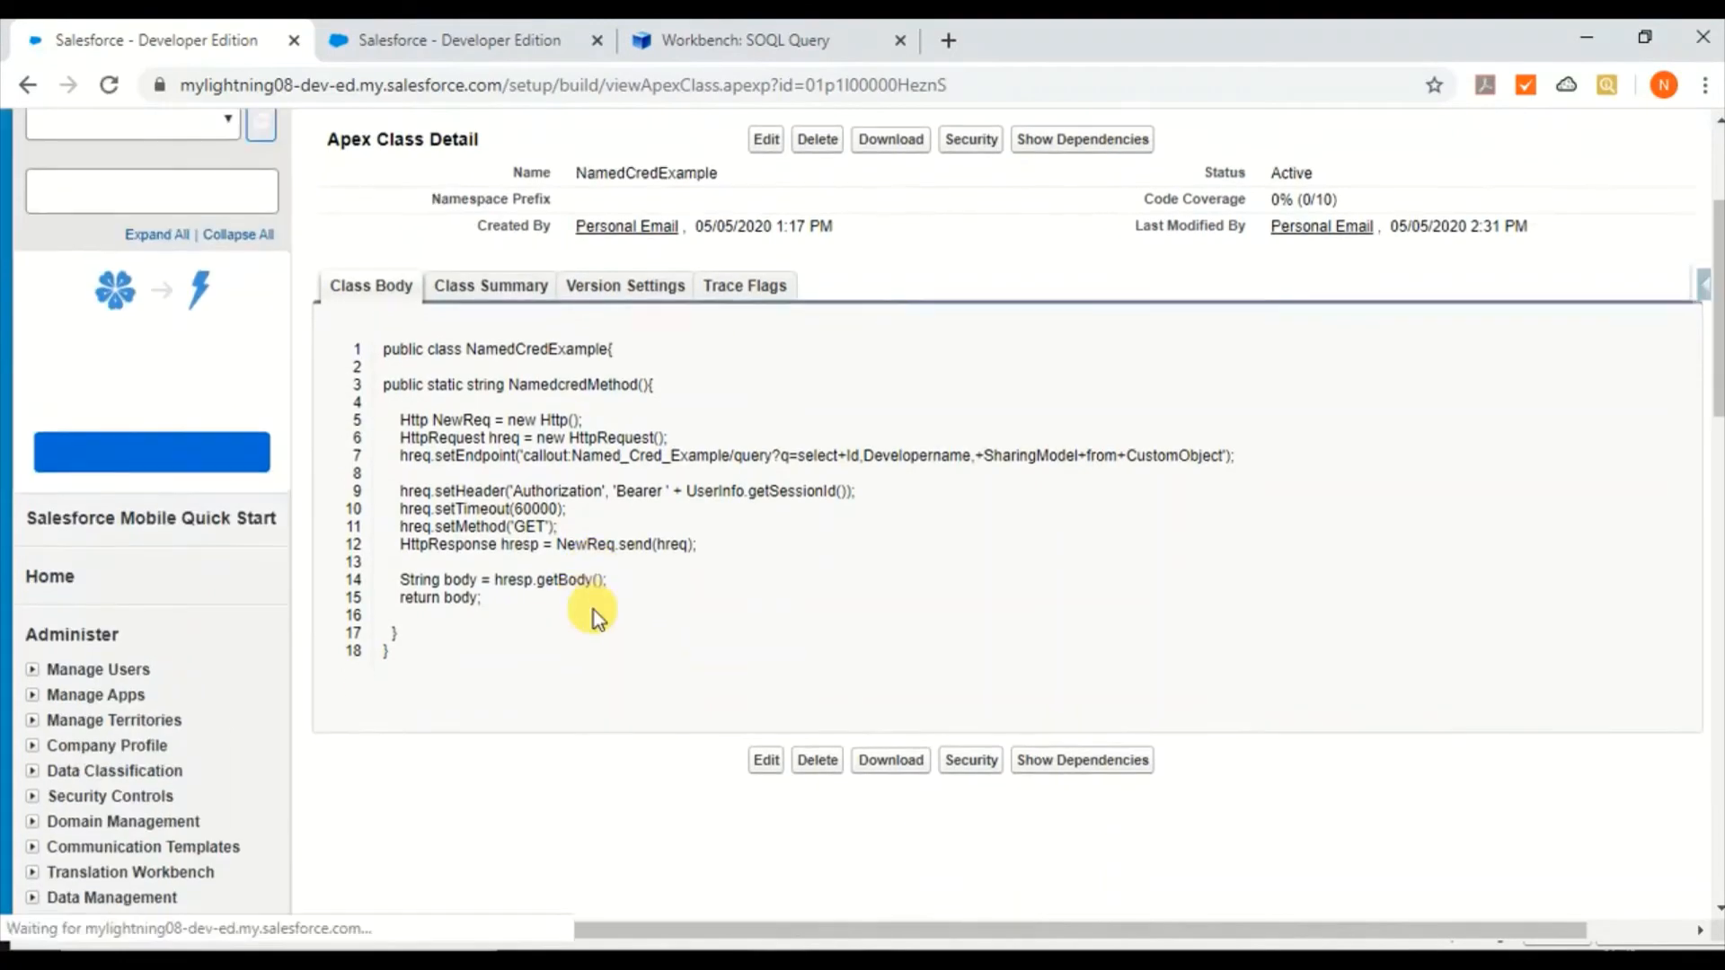
pyautogui.press('alt+tab')
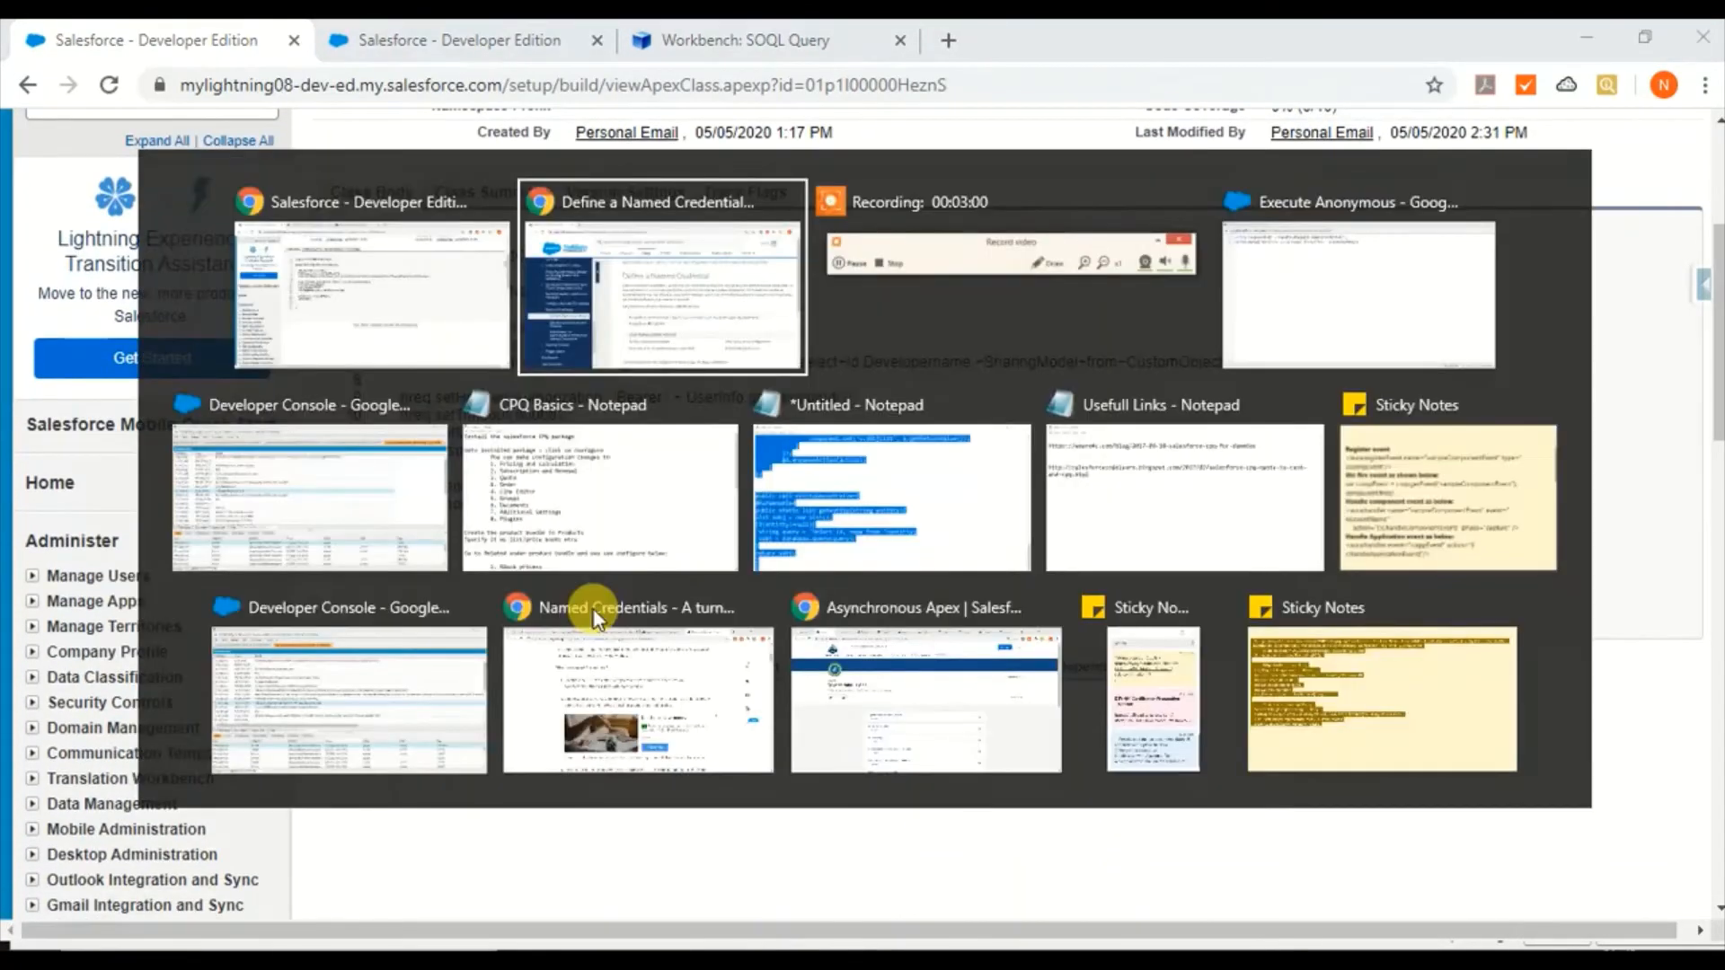
# - Run the anonymous Apex and read its log: CALLOUT_RESPONSE status 200 and USER_DEBUG with CustomObject records
pyautogui.click(1357, 297)
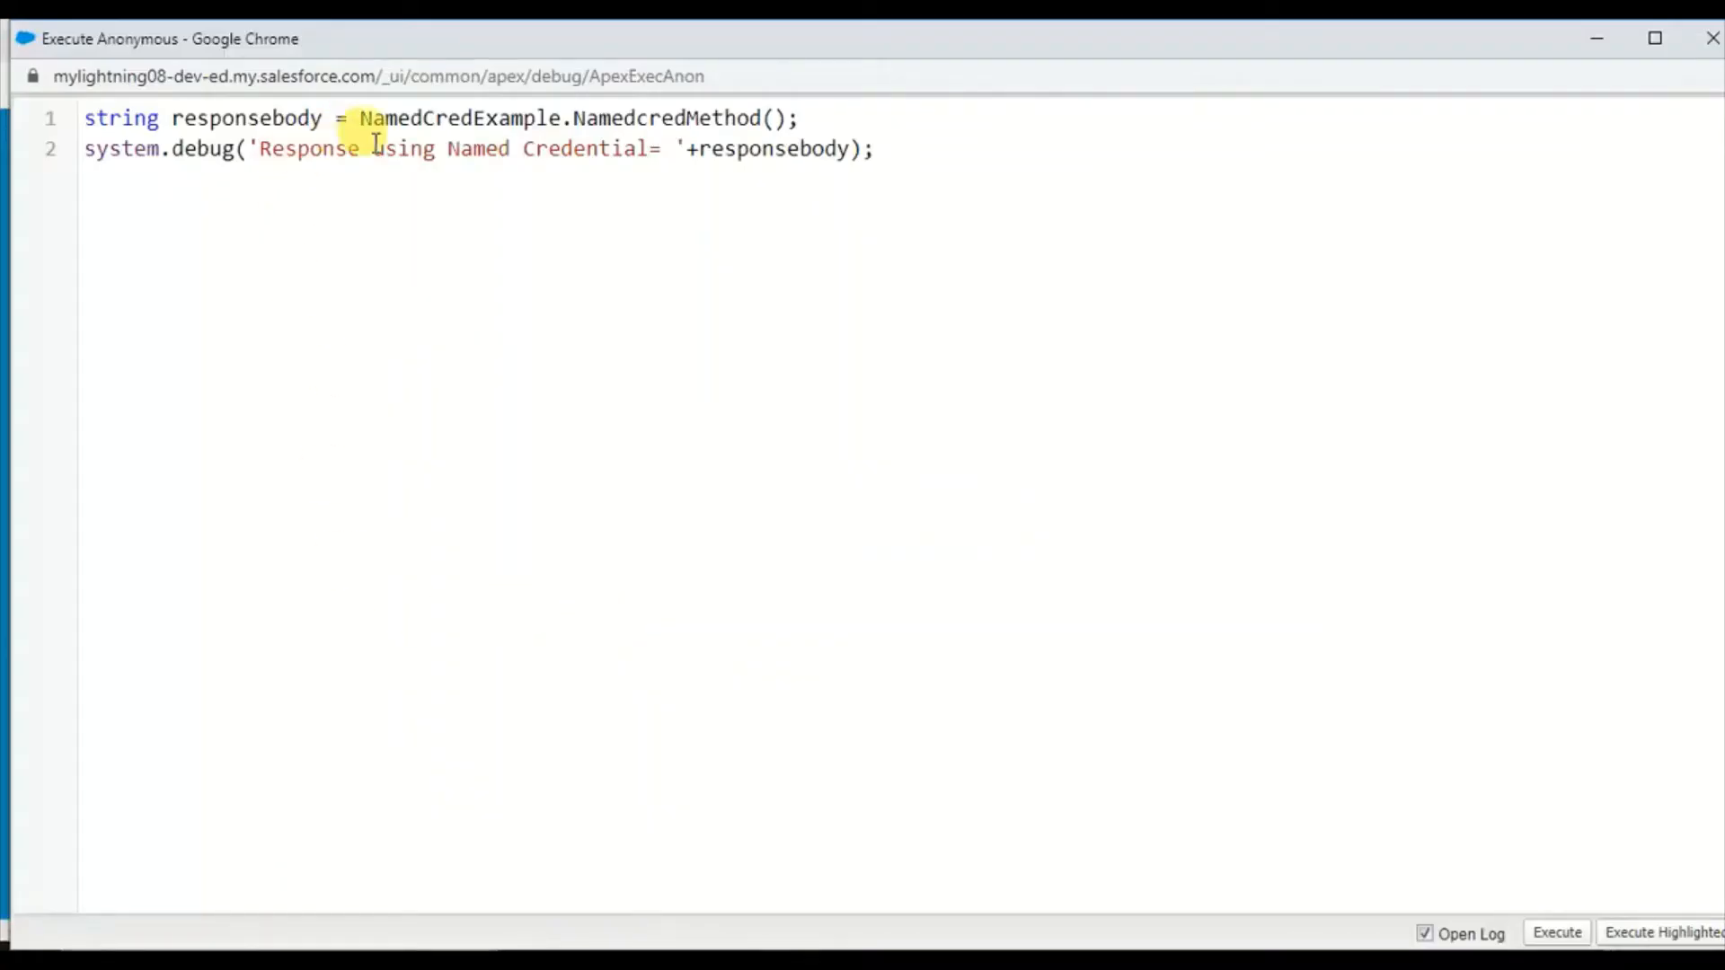
pyautogui.doubleClick(660, 118)
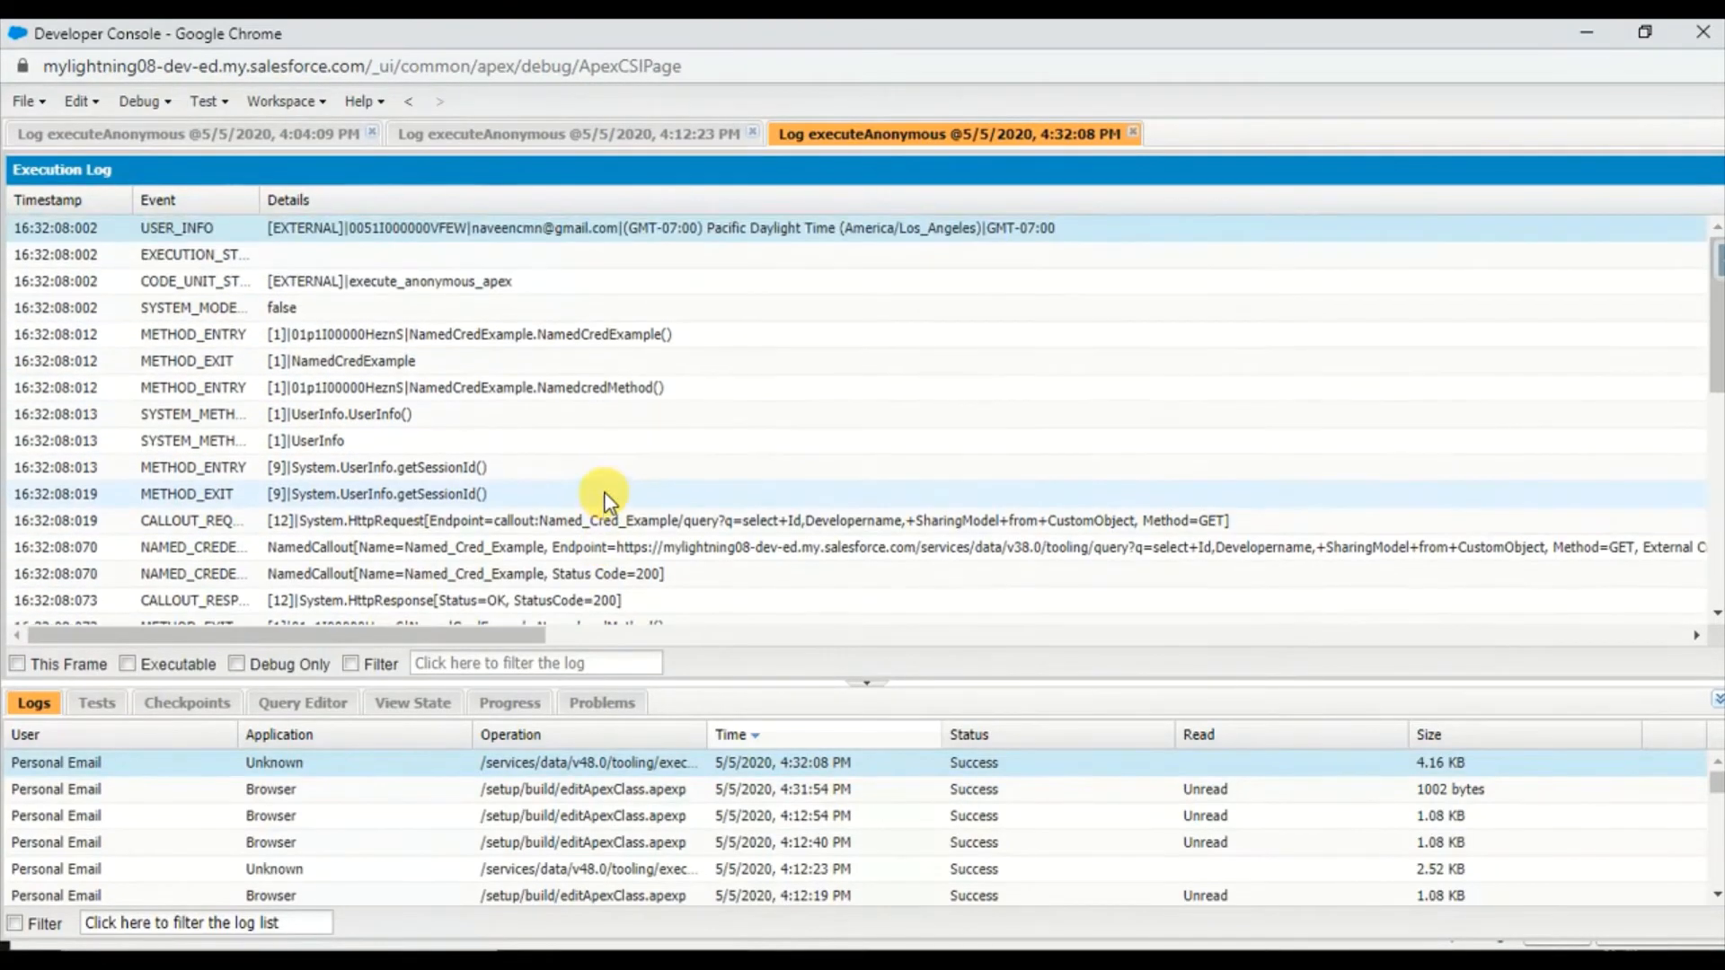
pyautogui.scroll(-3)
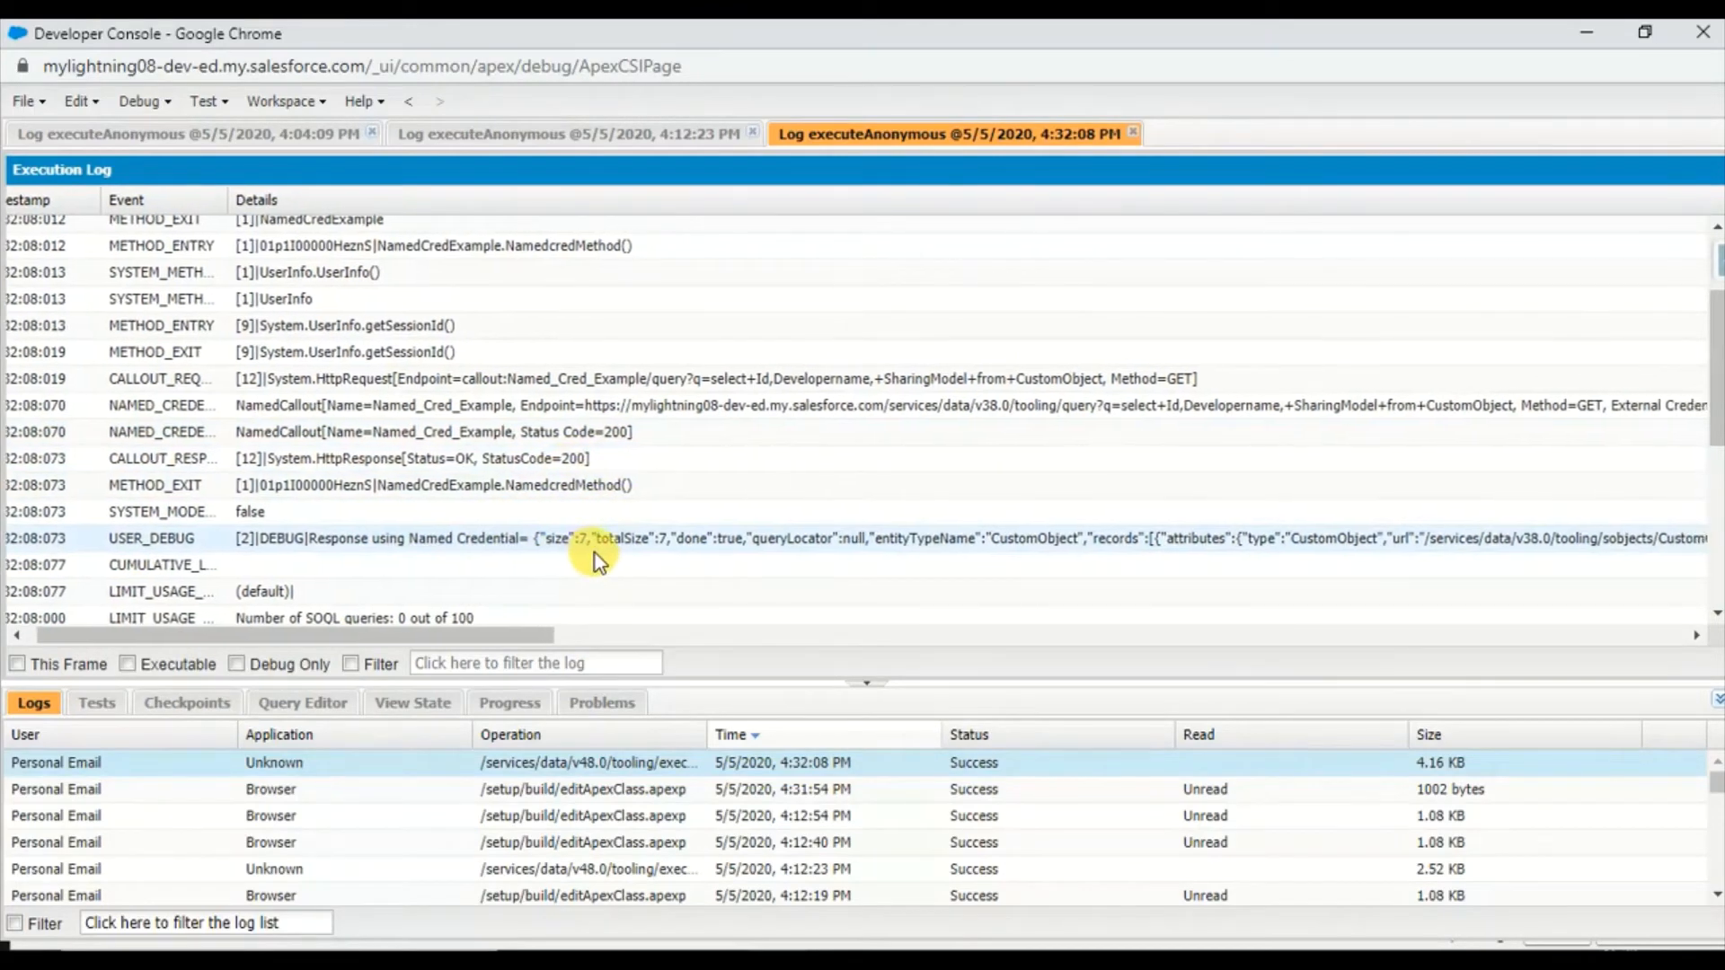
pyautogui.hscroll(3)
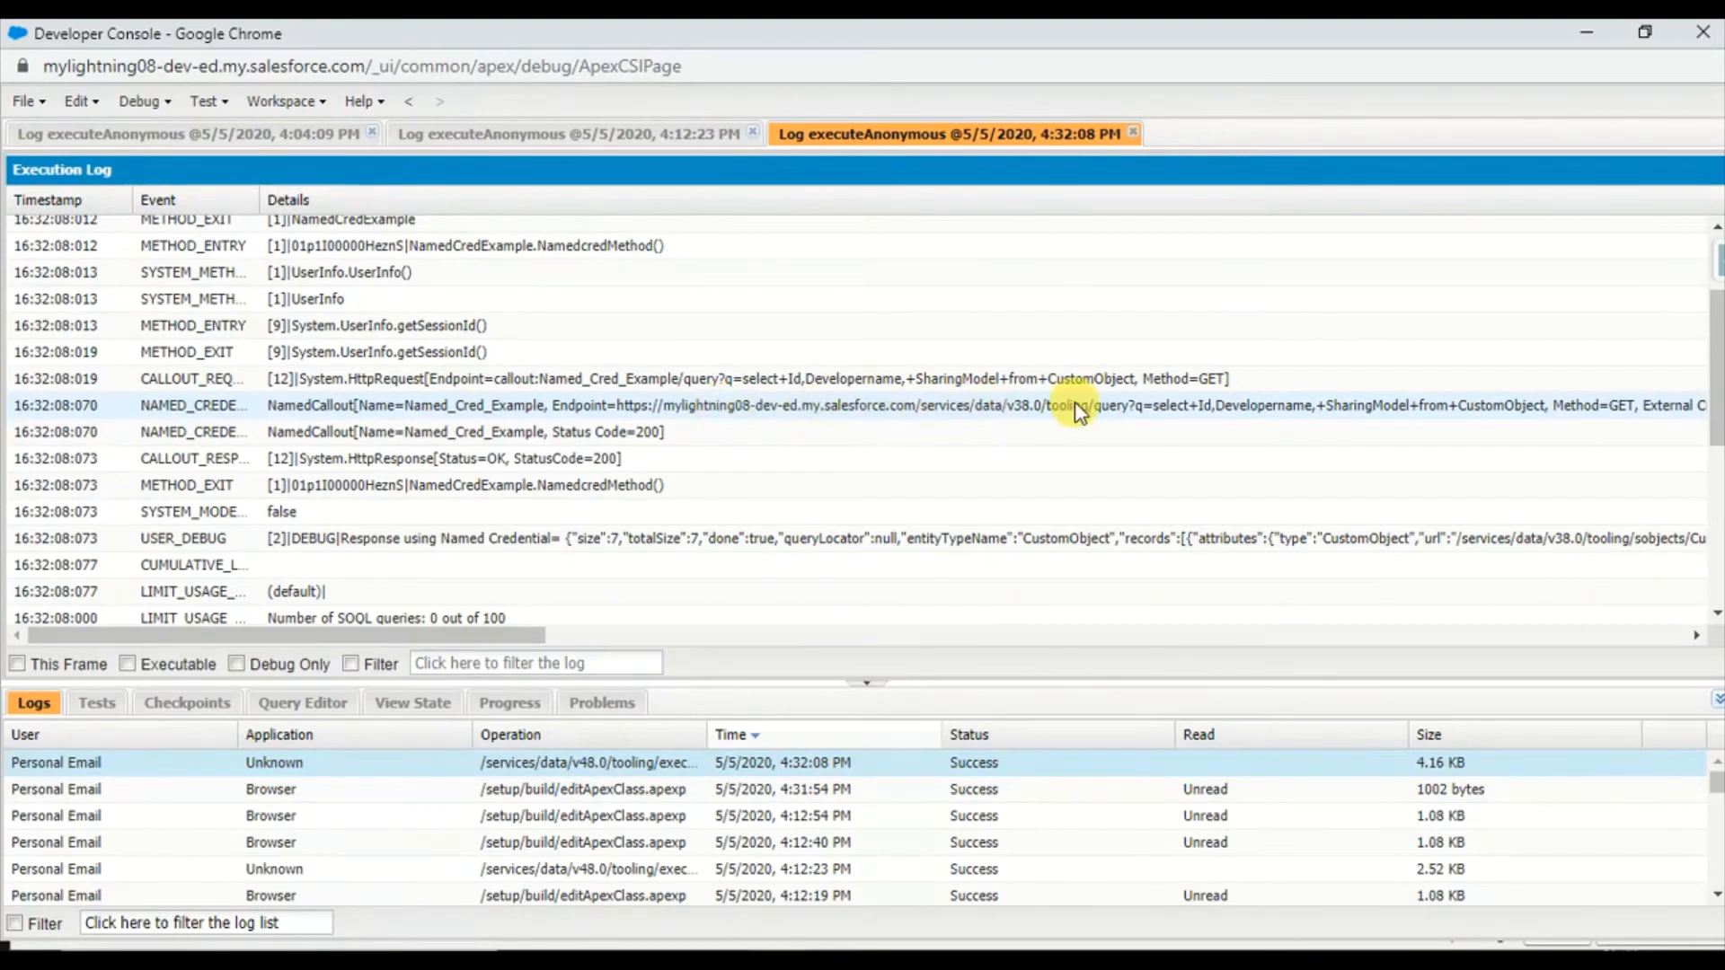
pyautogui.moveTo(735, 408)
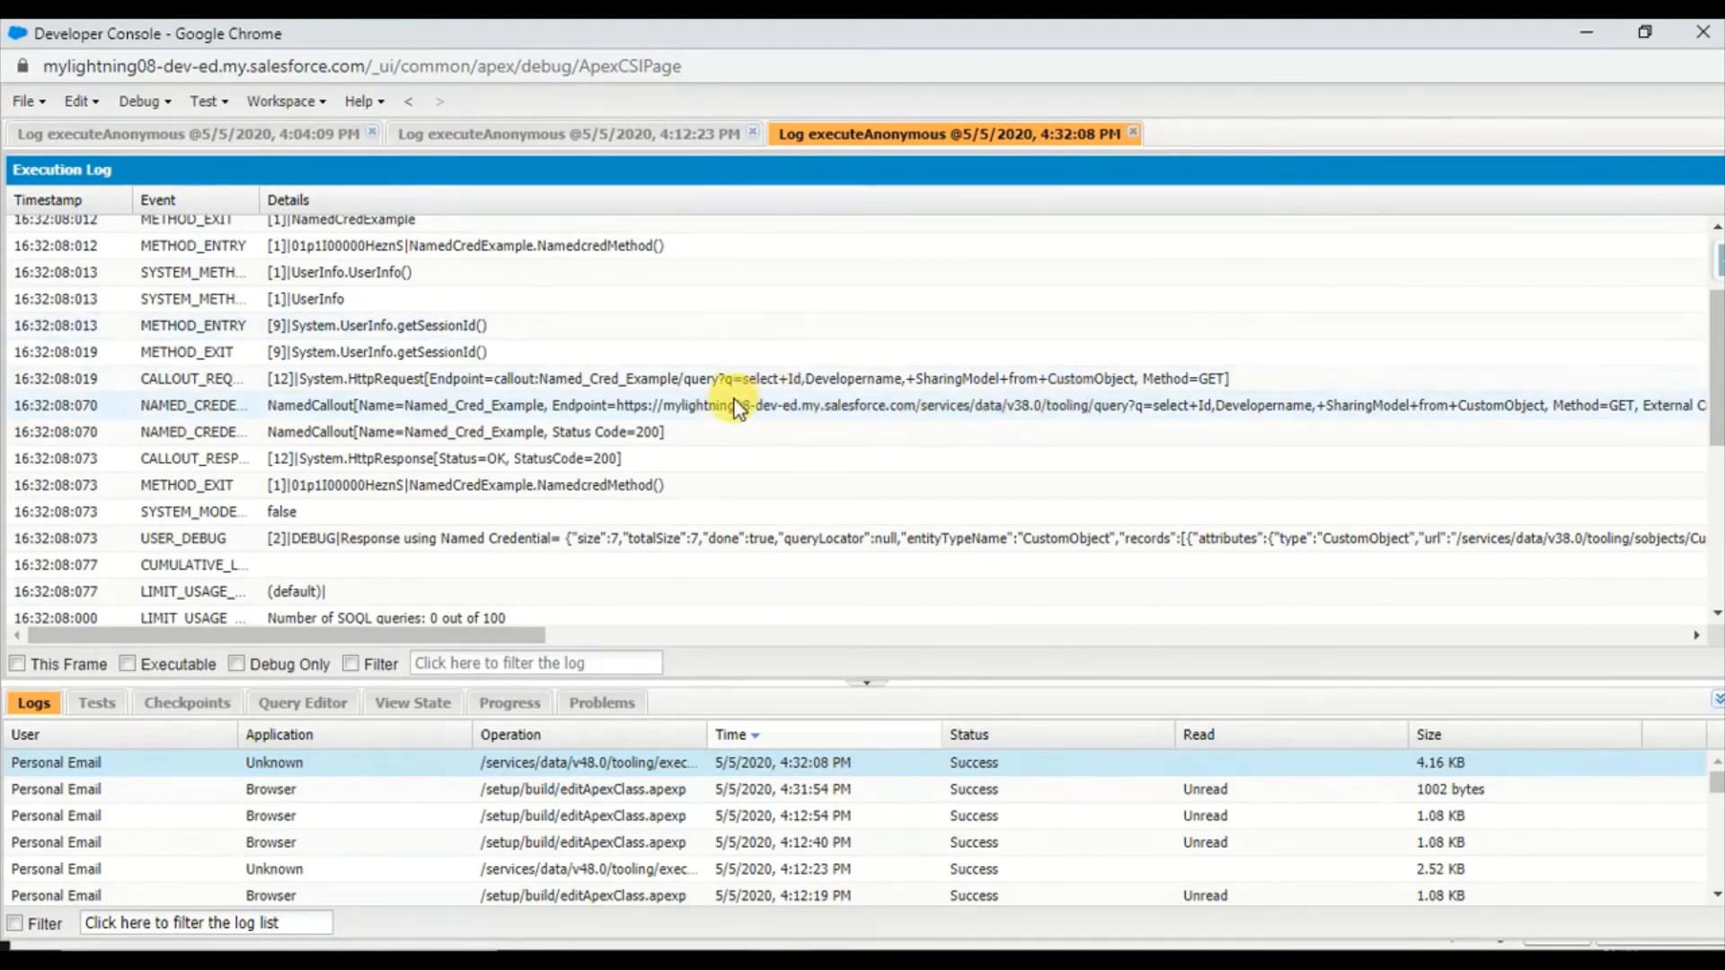
pyautogui.scroll(-3)
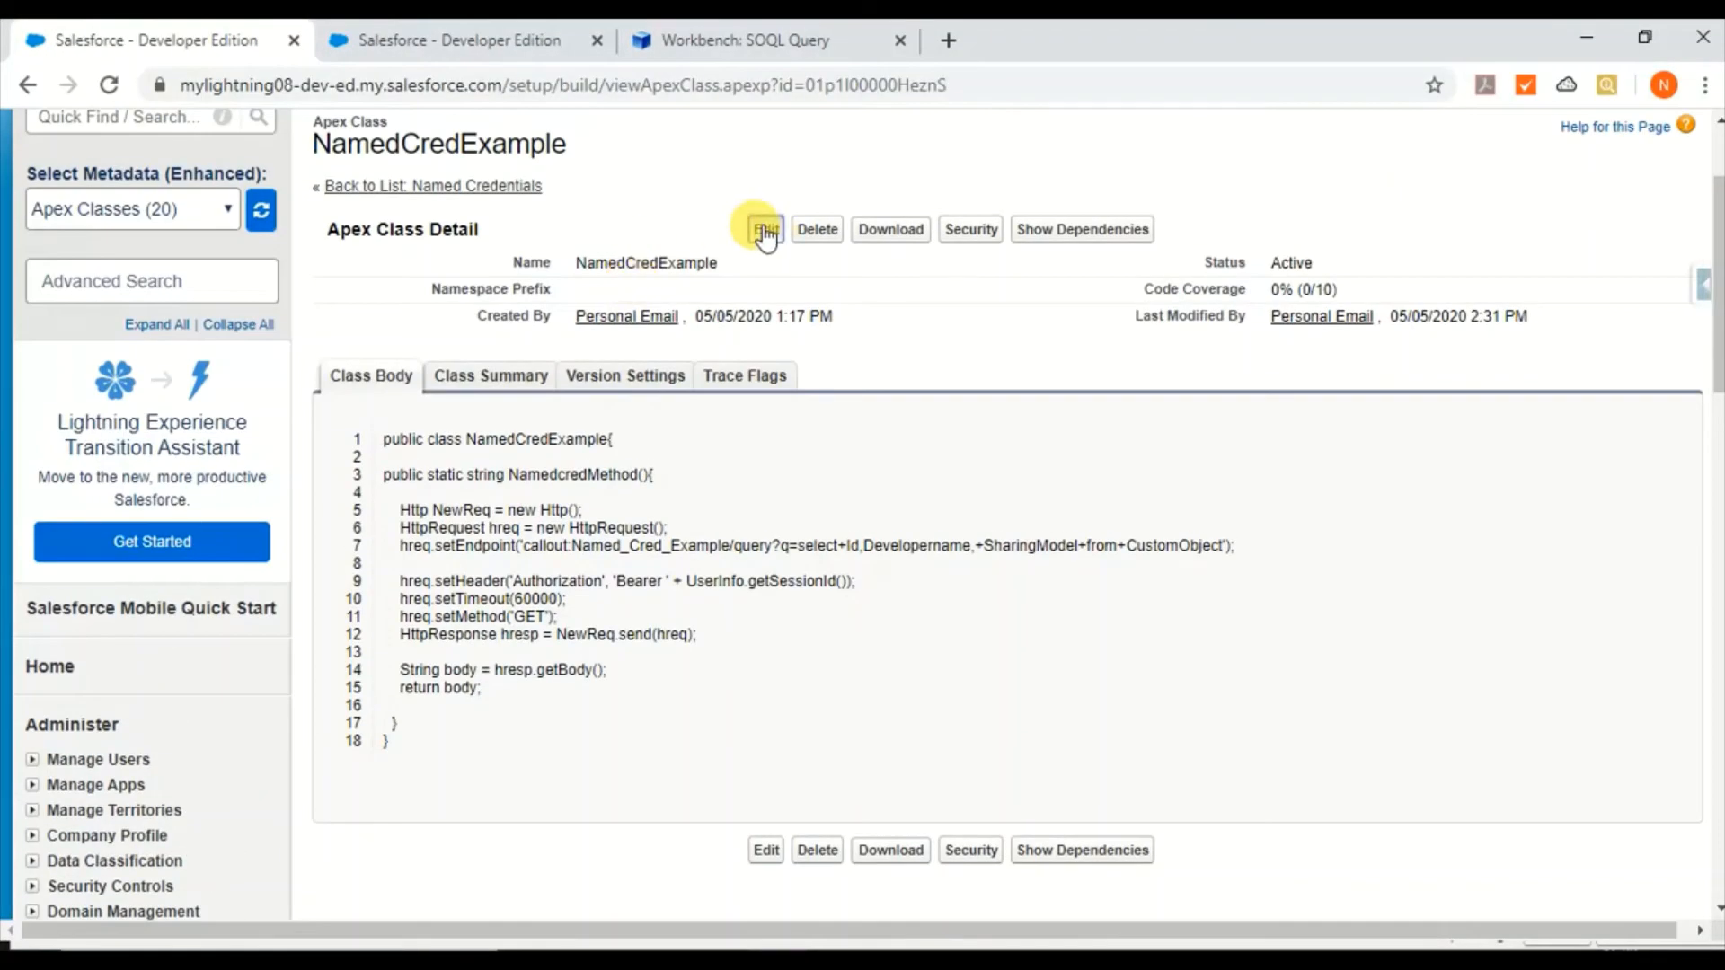
# - Comment out the hreq.setHeader Authorization line in NamedCredExample, save, and return to Execute Anonymous
pyautogui.click(766, 228)
pyautogui.write('// ')
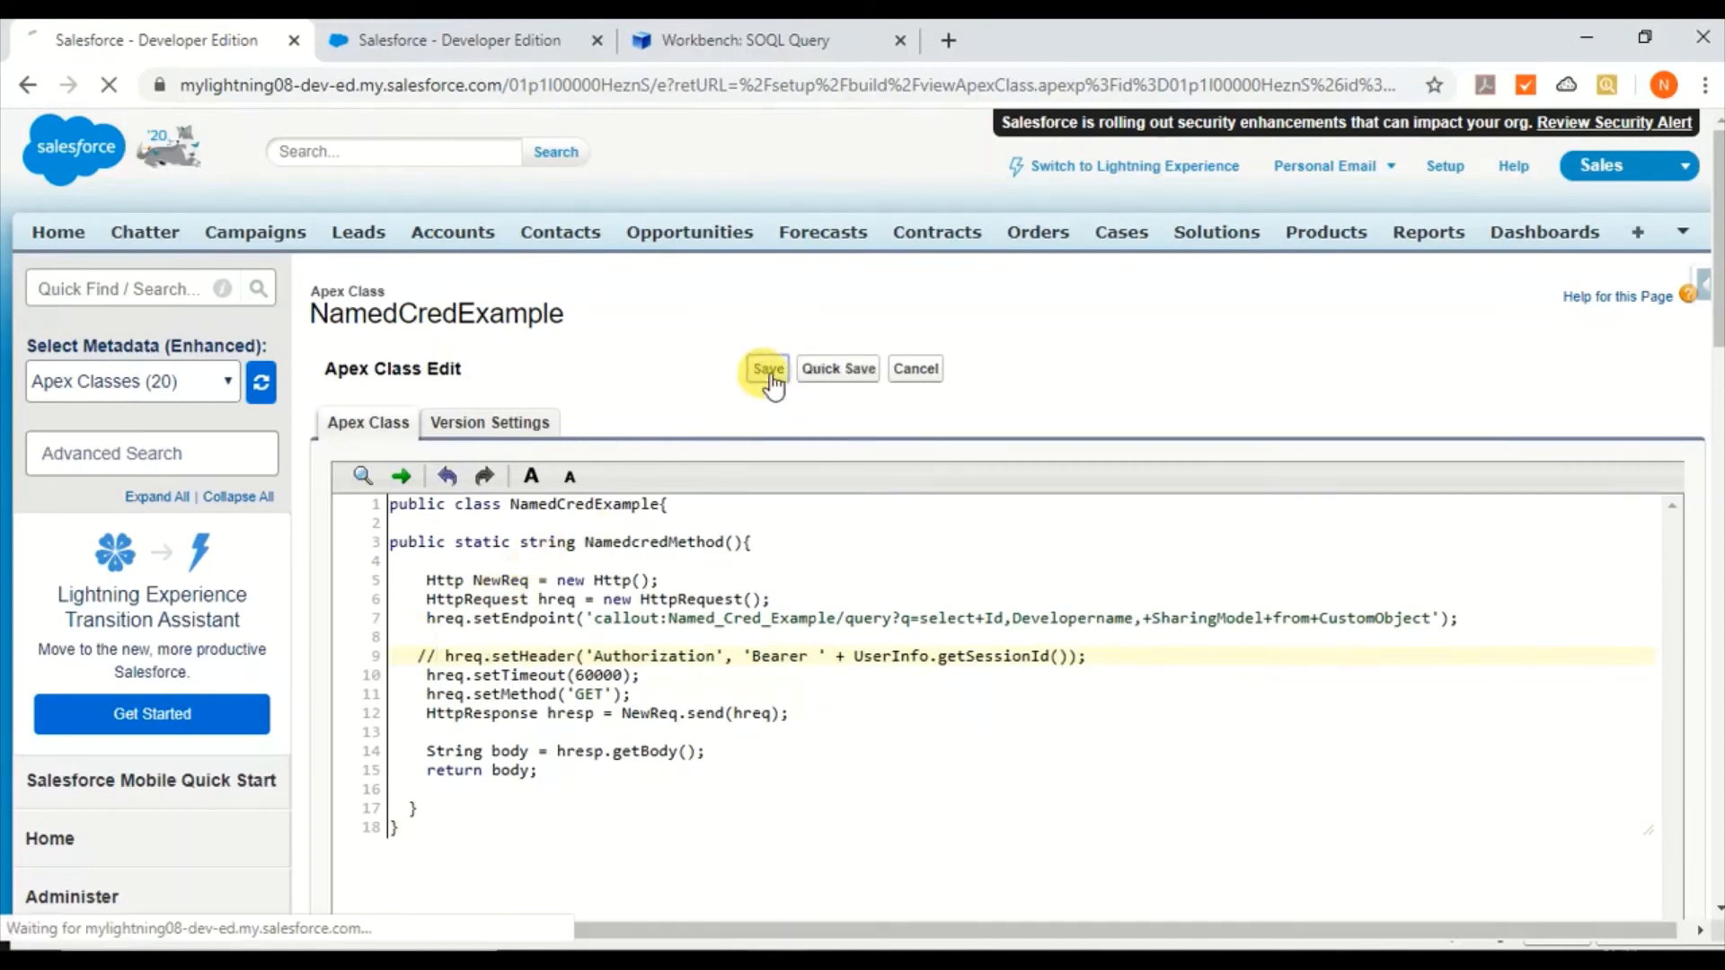
pyautogui.click(768, 369)
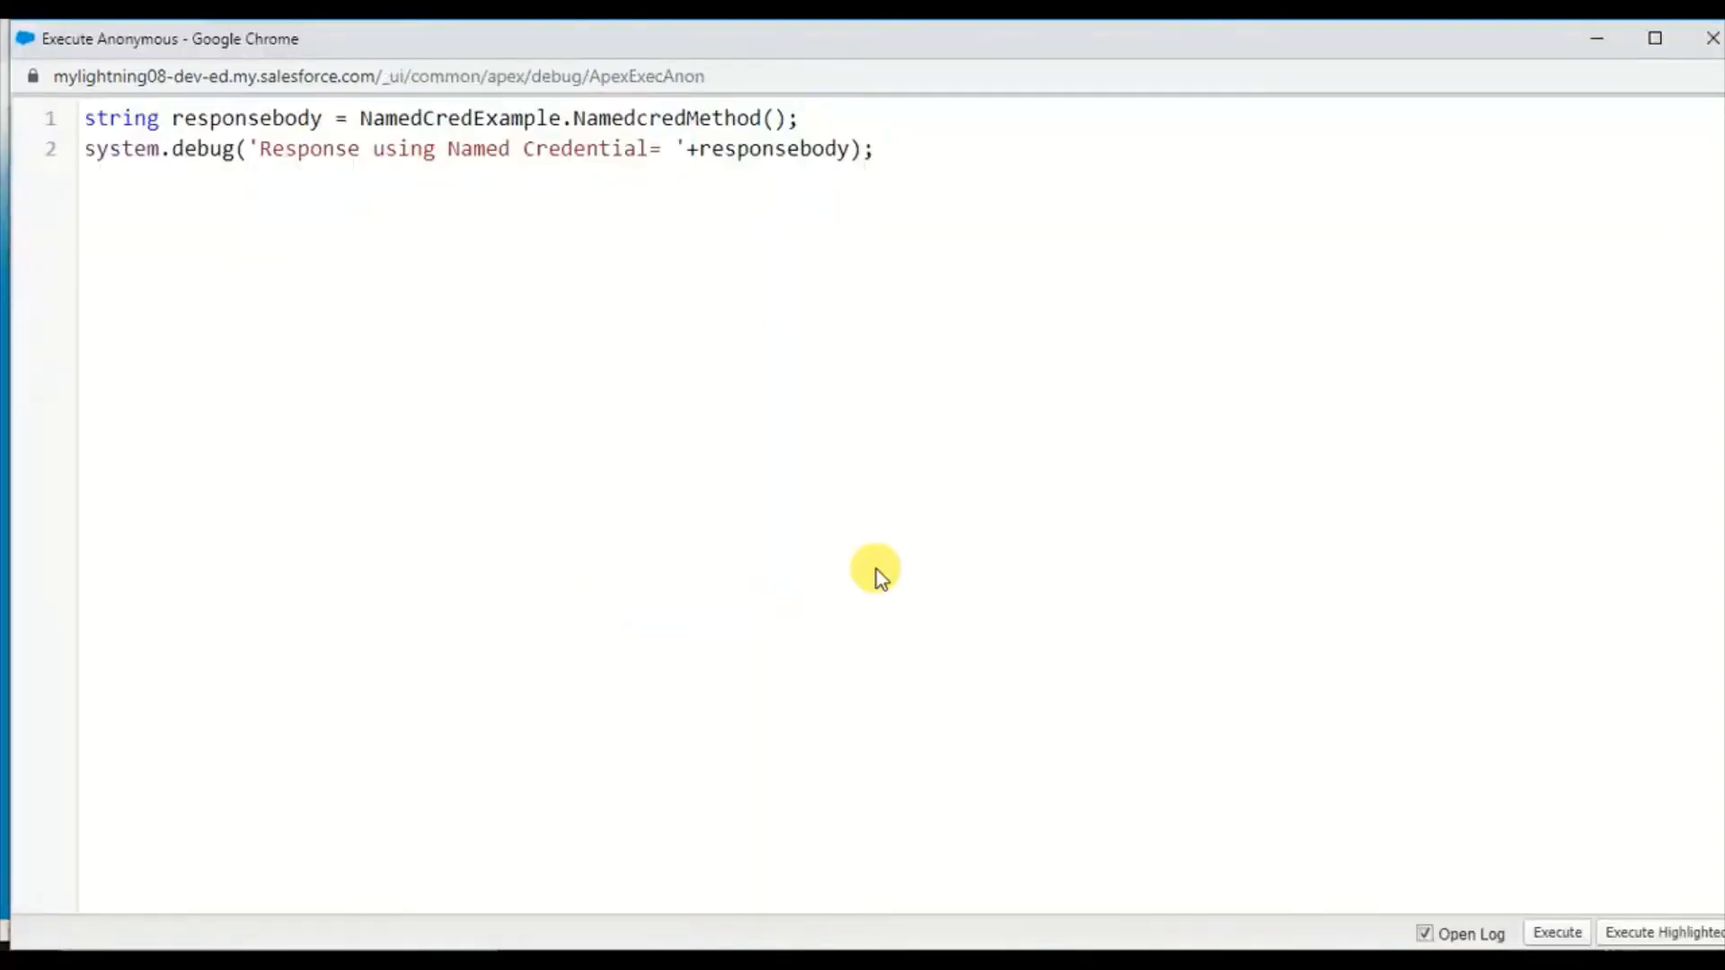
pyautogui.moveTo(841, 451)
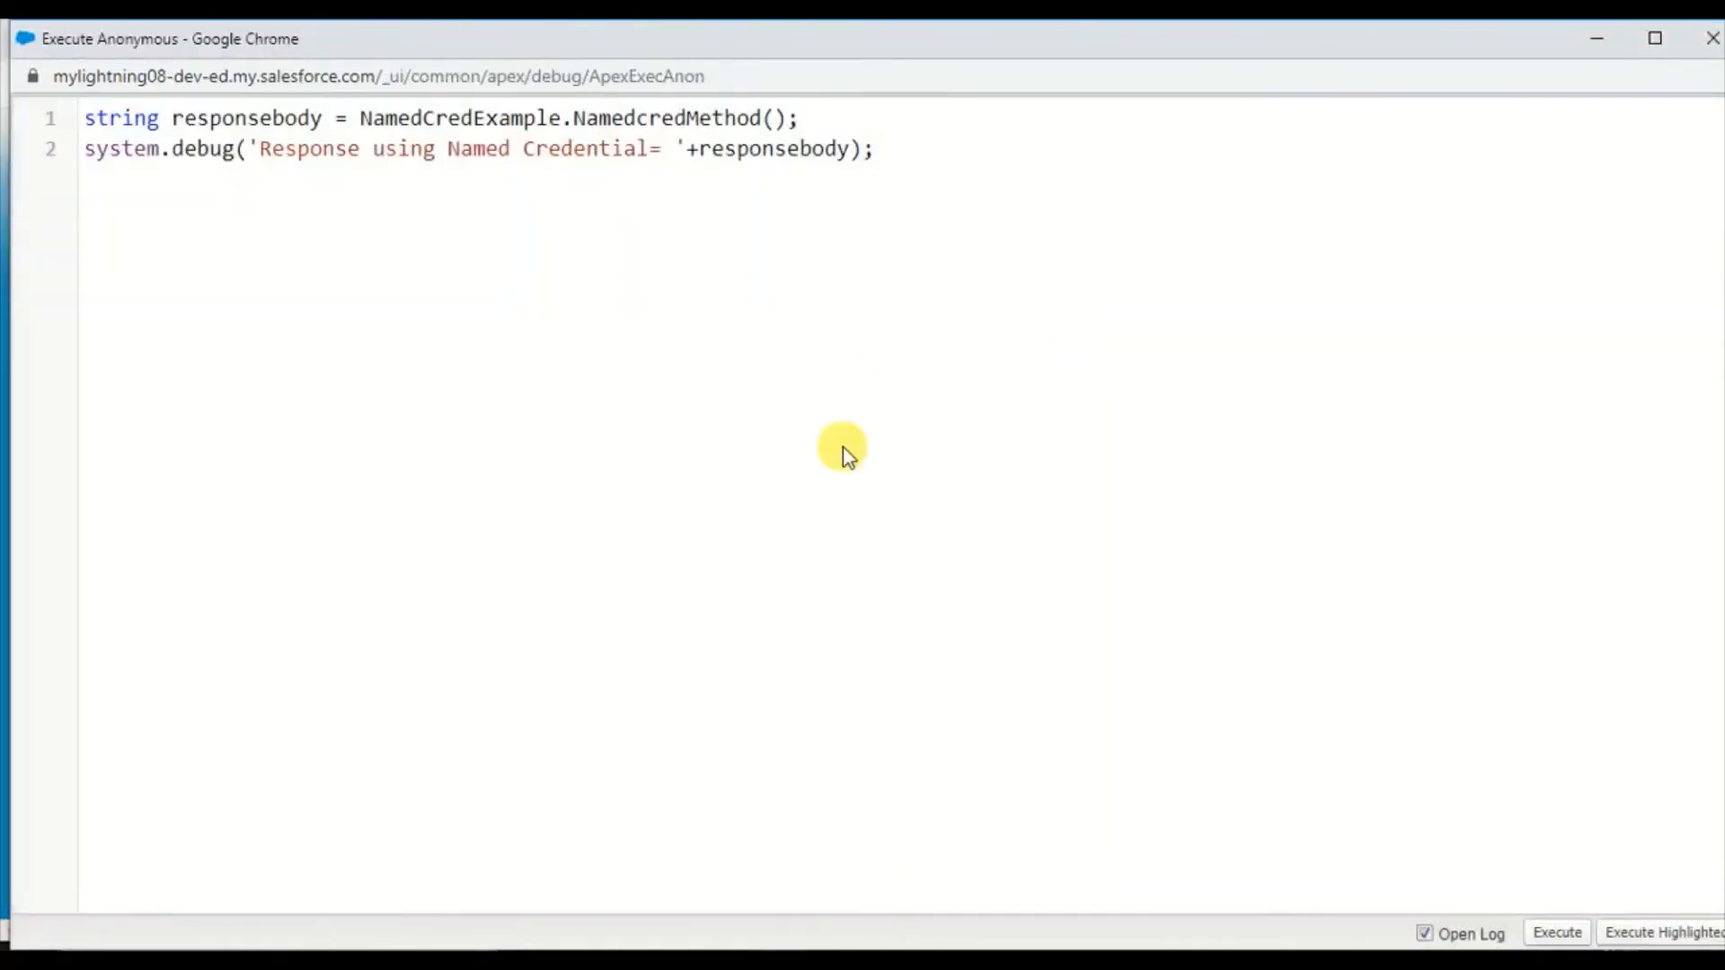
pyautogui.click(1556, 932)
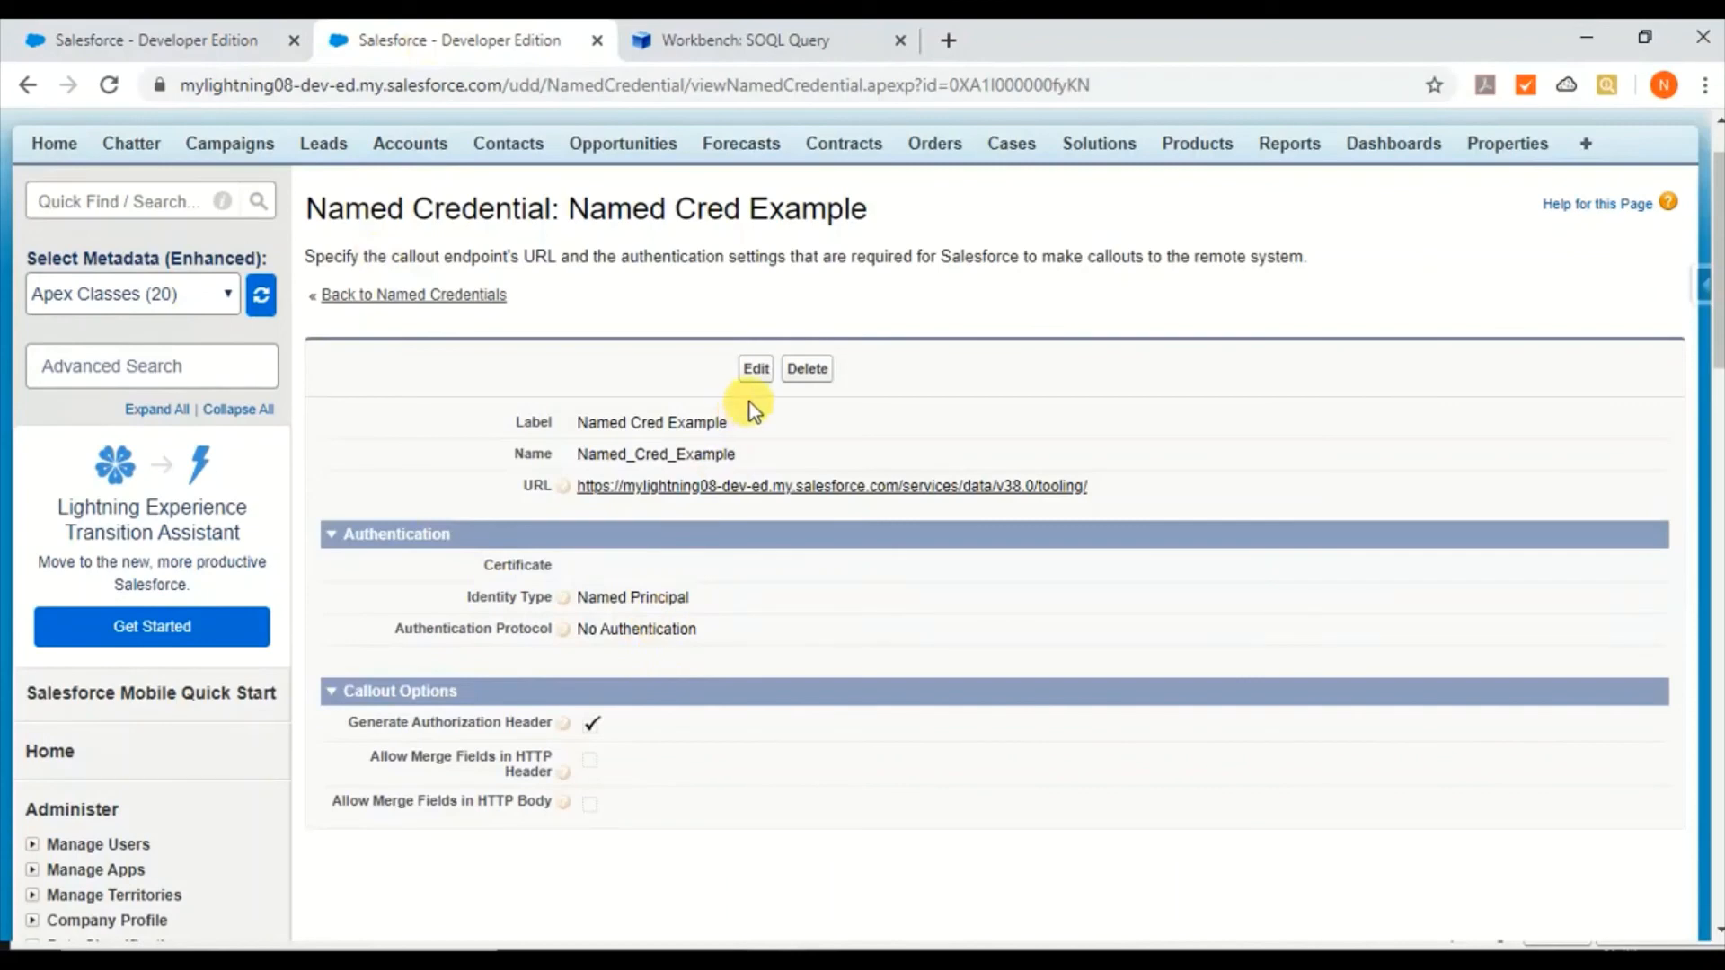
pyautogui.click(755, 369)
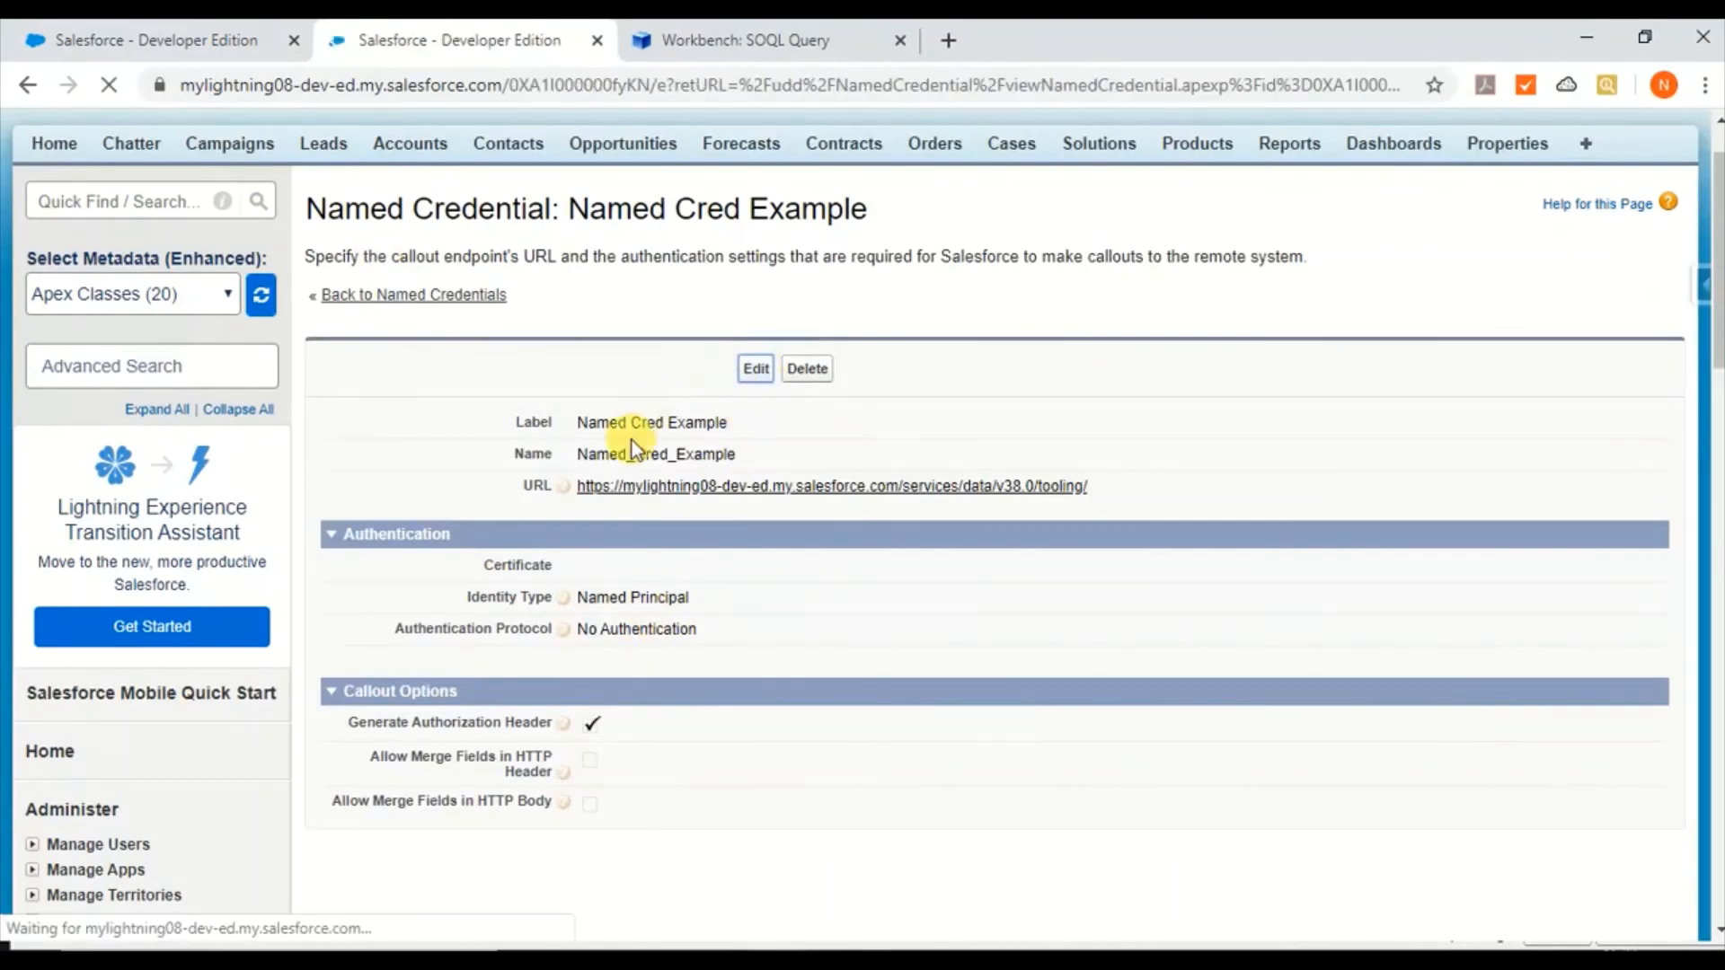
pyautogui.click(754, 368)
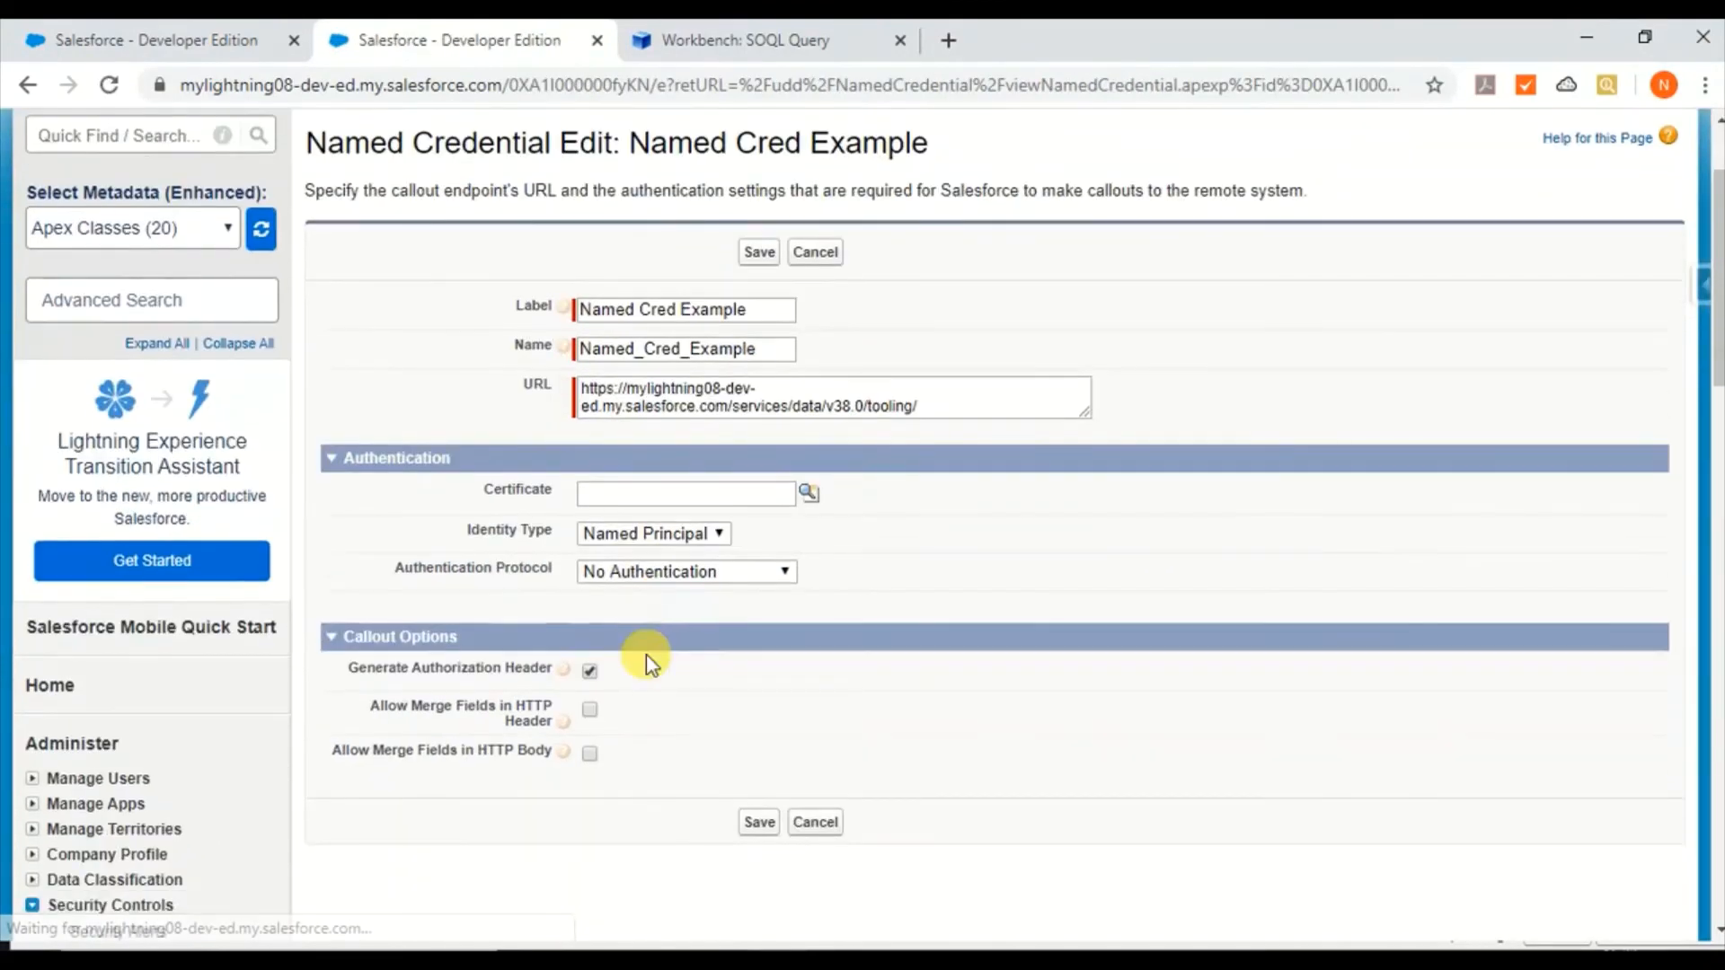
pyautogui.click(651, 534)
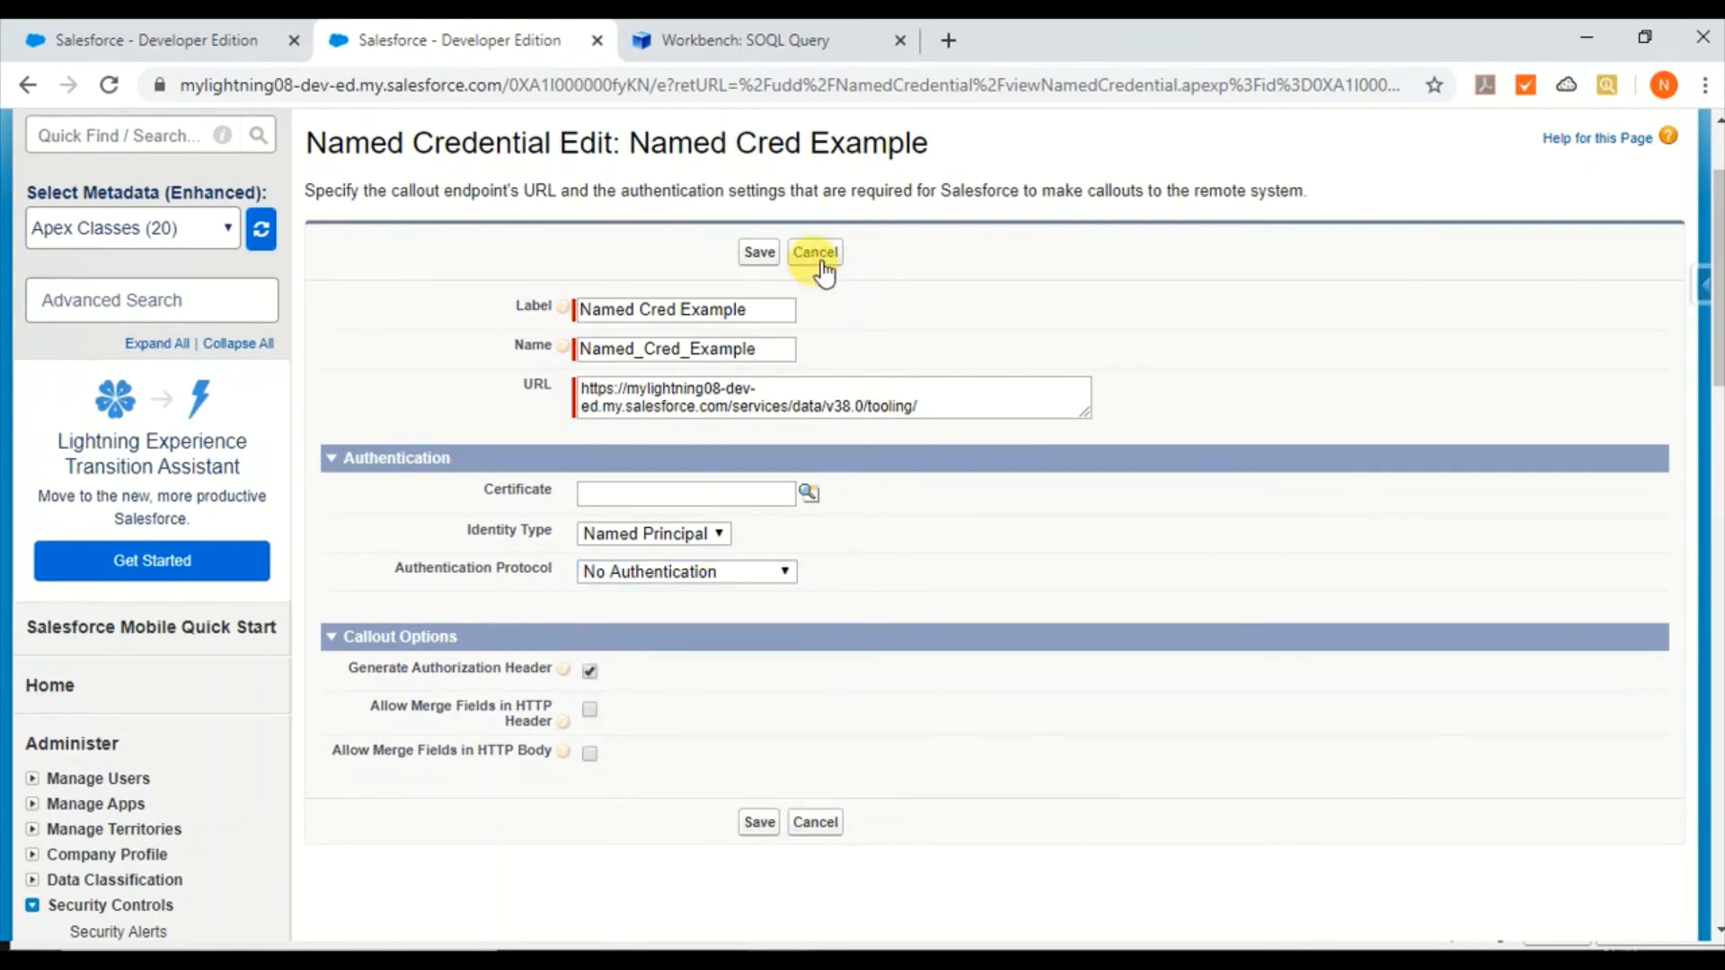
pyautogui.click(813, 252)
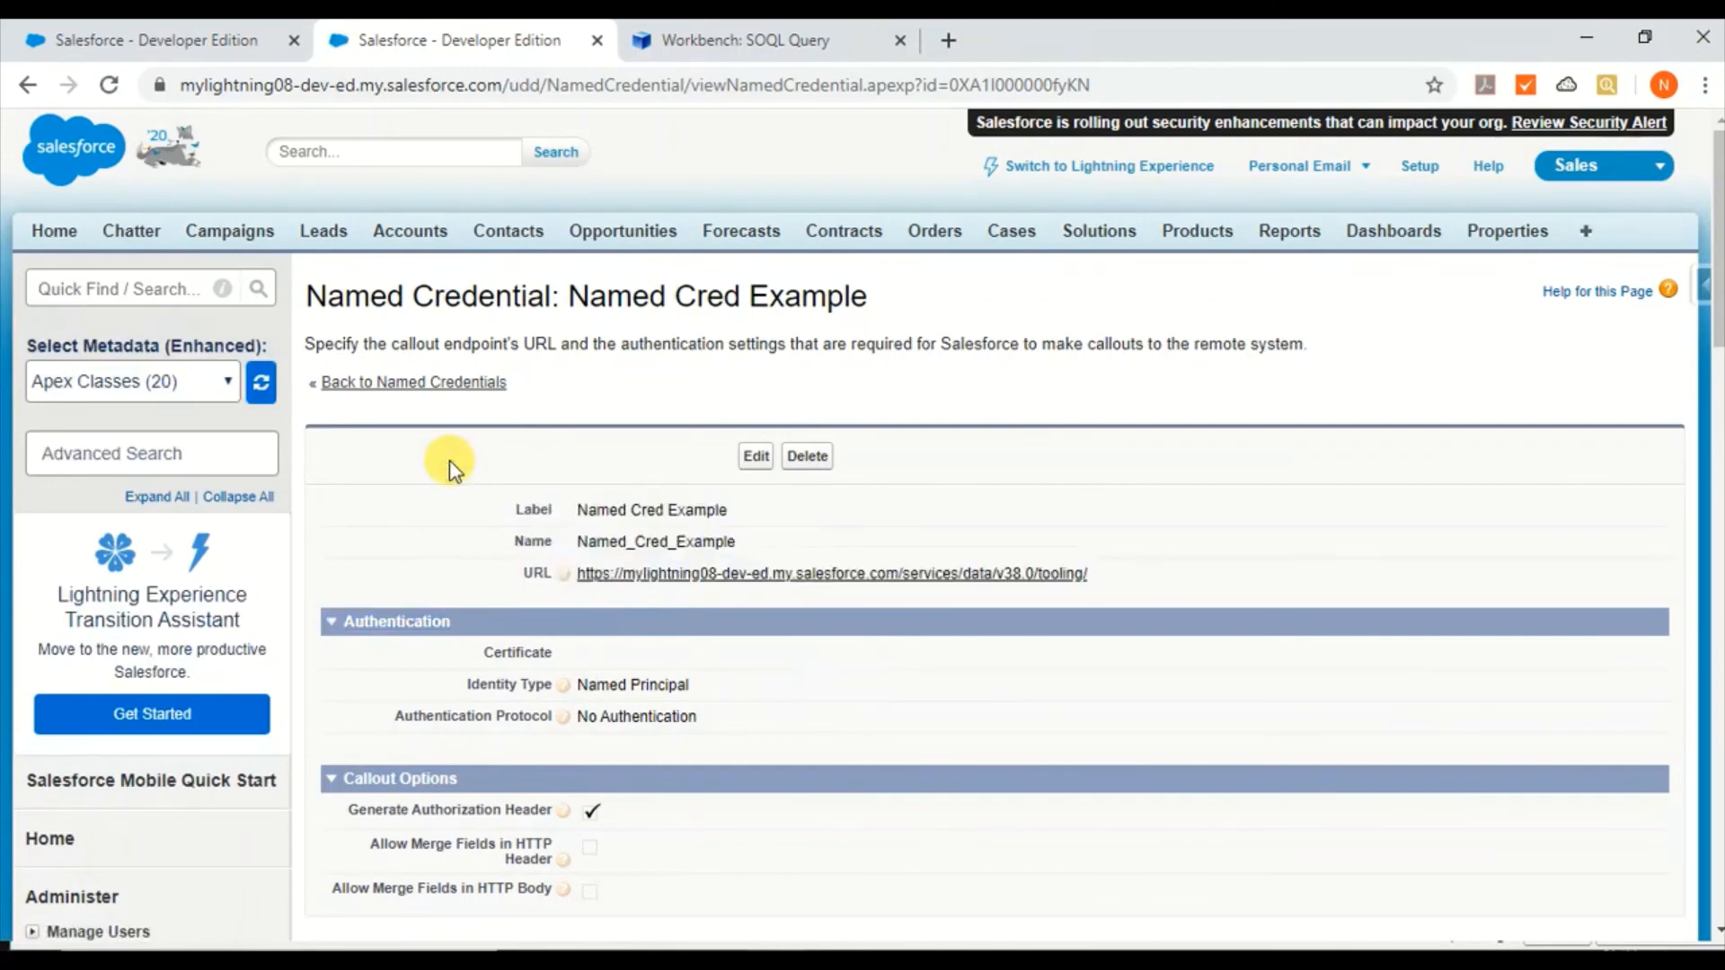
pyautogui.moveTo(477, 490)
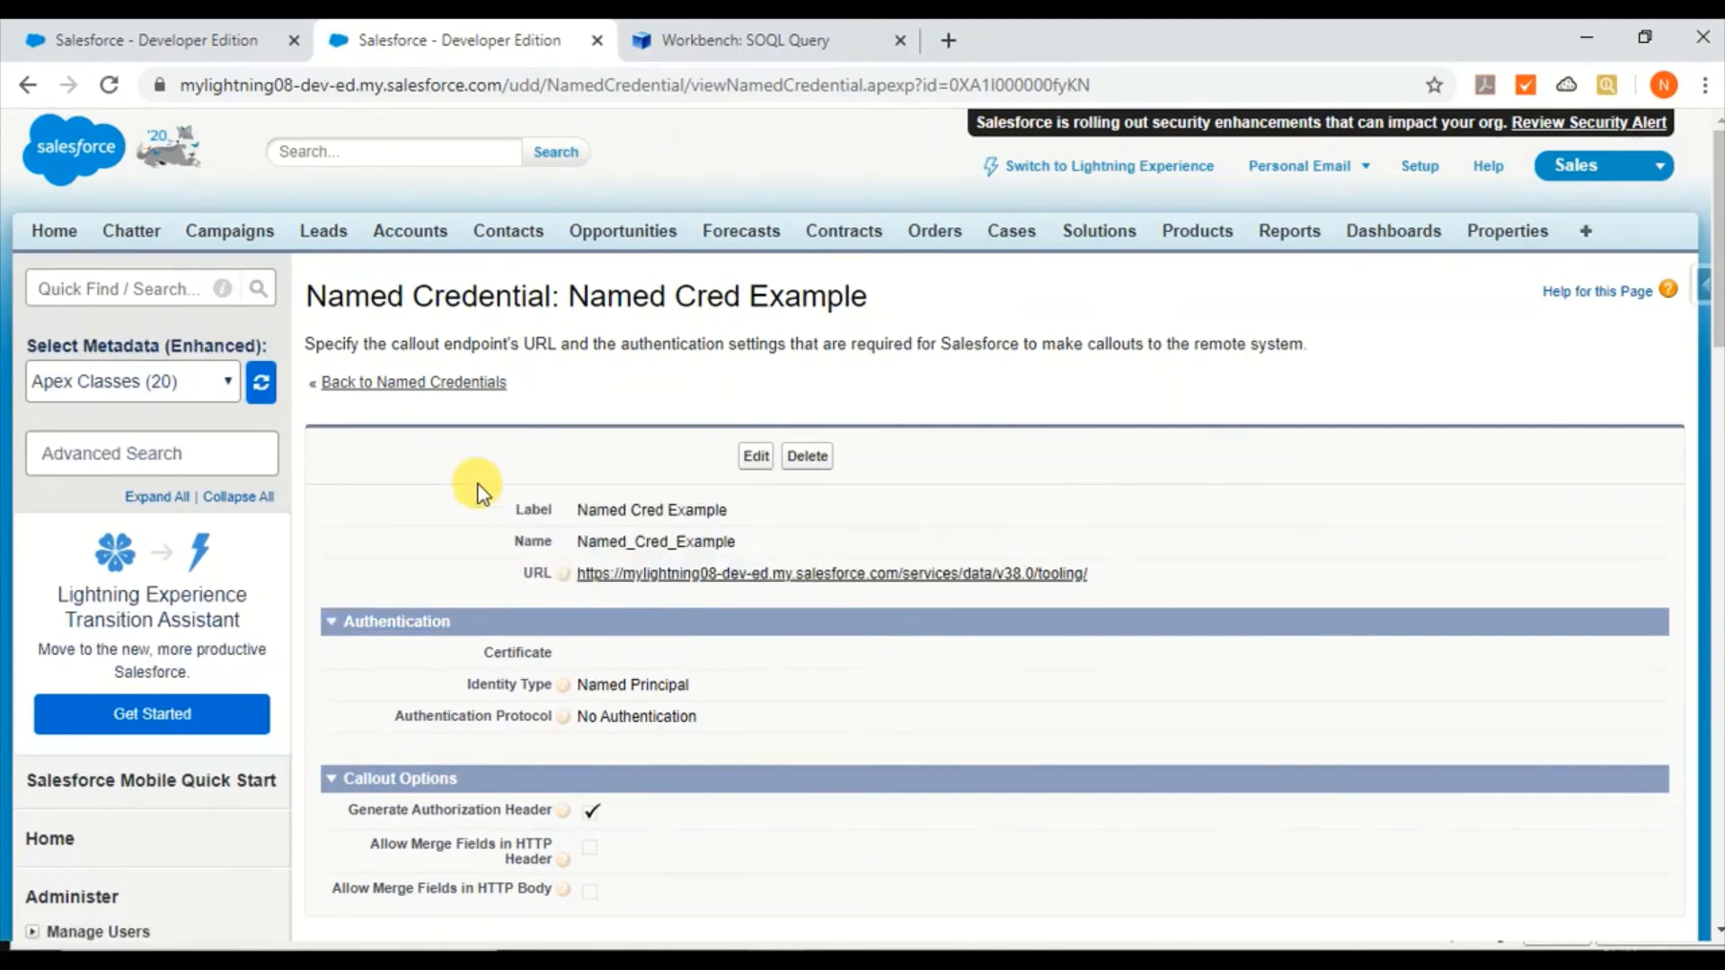